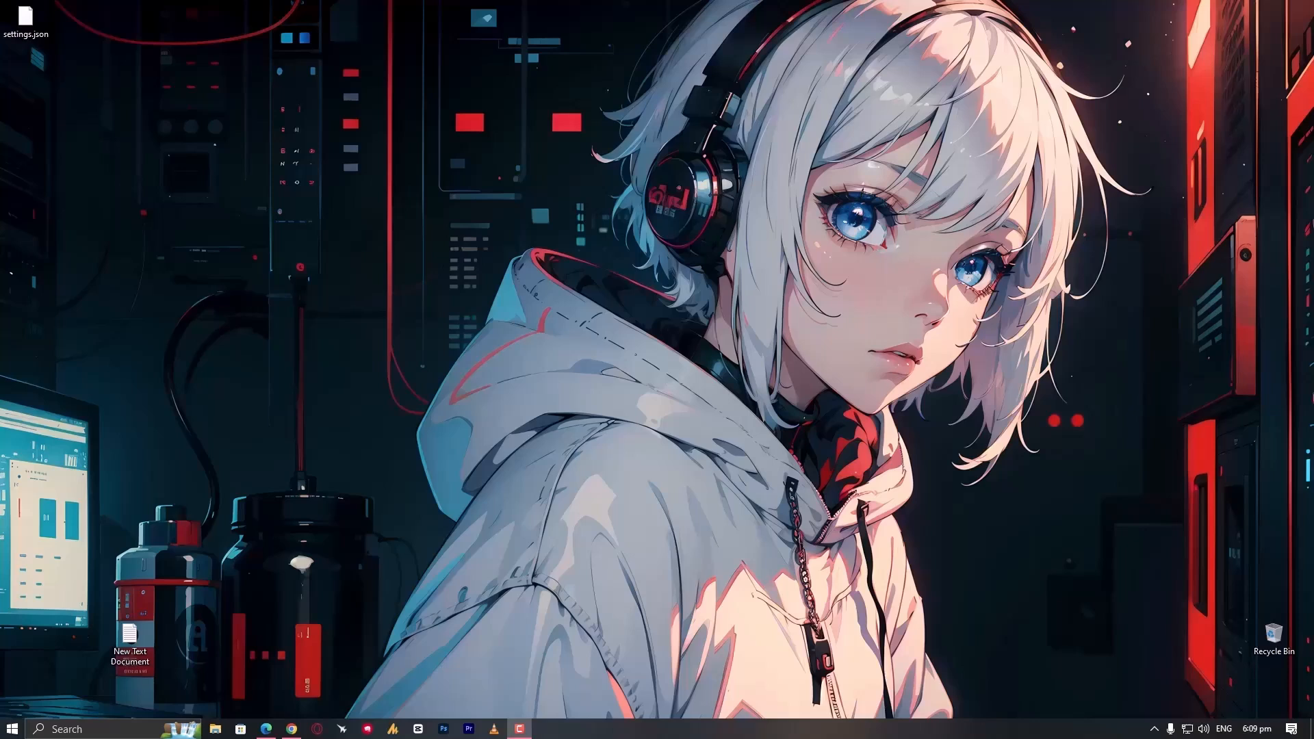
Bring up the desktop shortcut menu that lists NVIDIA Control Panel
right_click(697, 298)
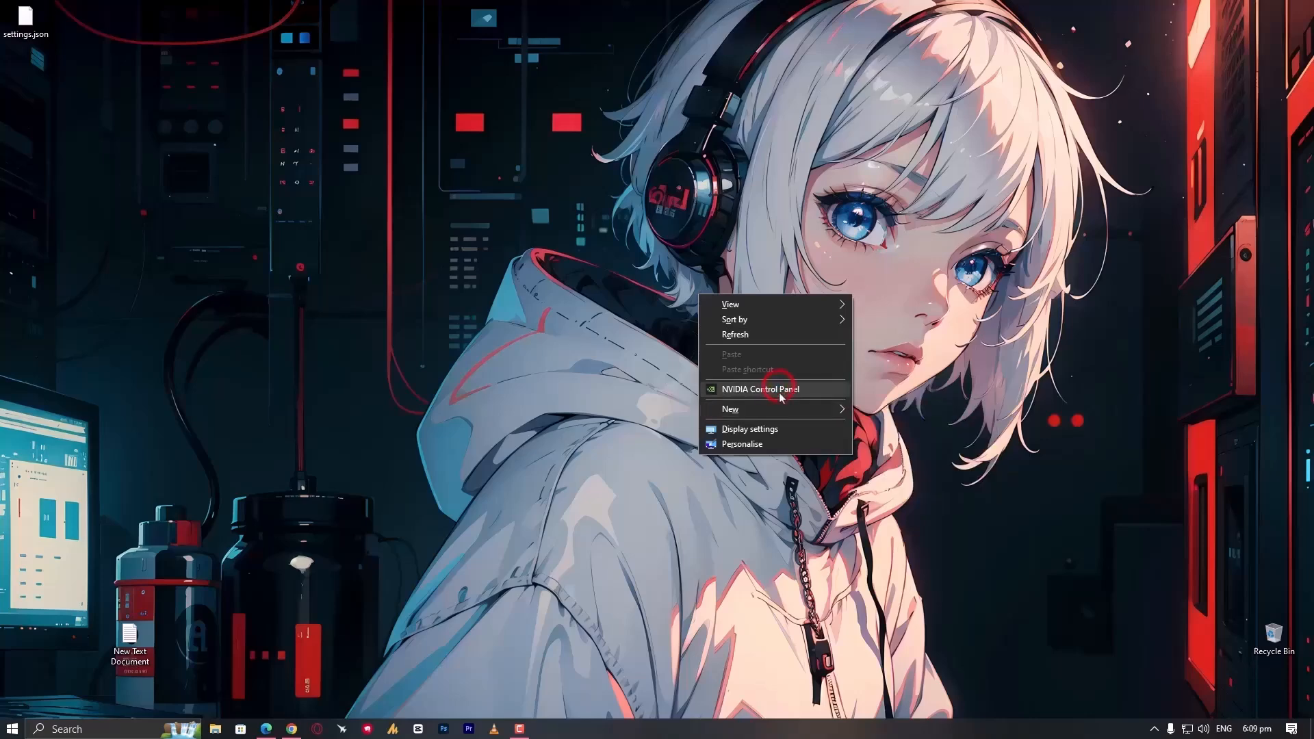
Launch NVIDIA Control Panel and set Shader Cache Size to Disabled, then apply it
left_click(762, 389)
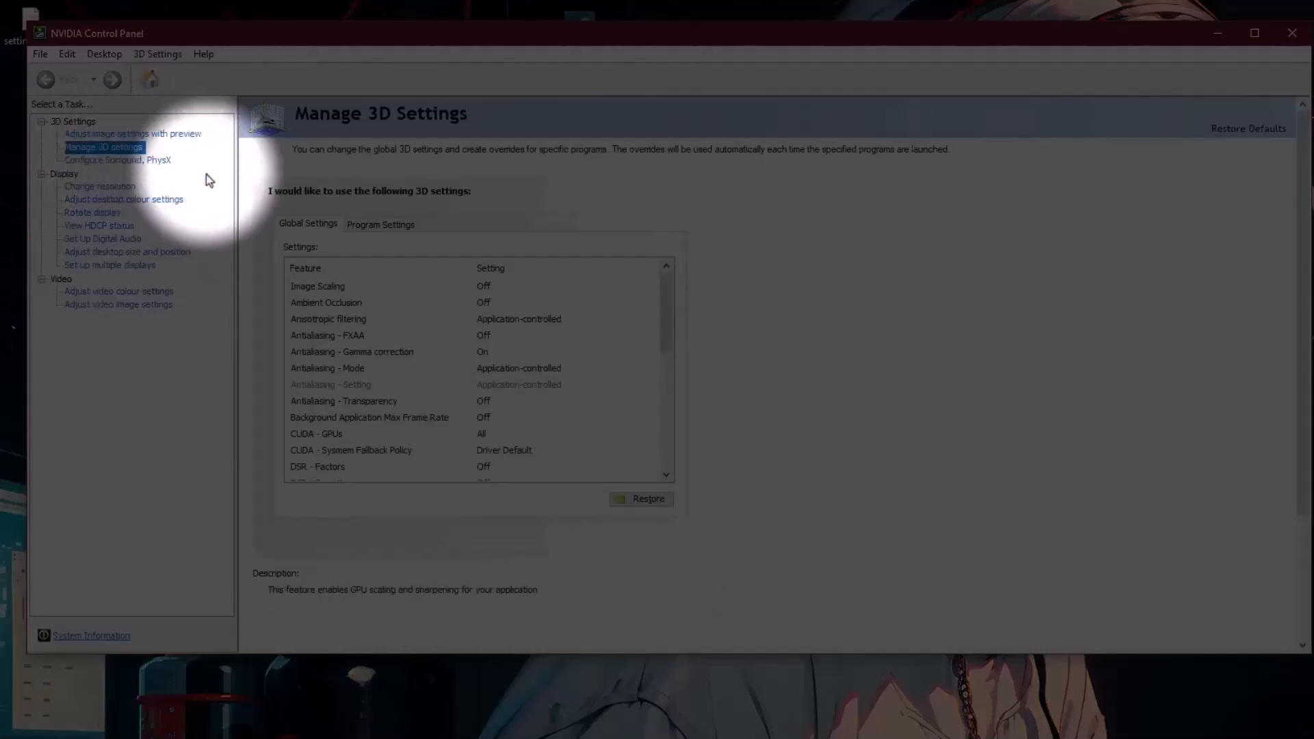
scroll("down", 3)
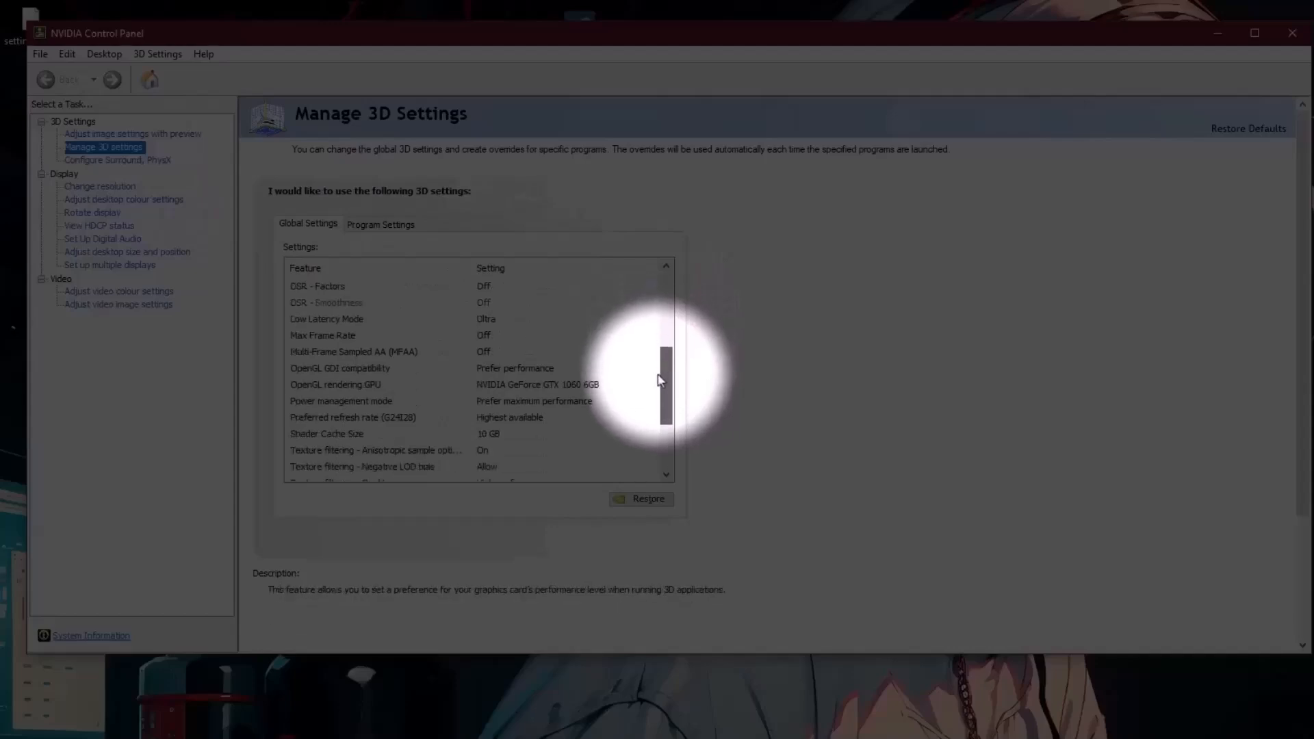
left_click(565, 433)
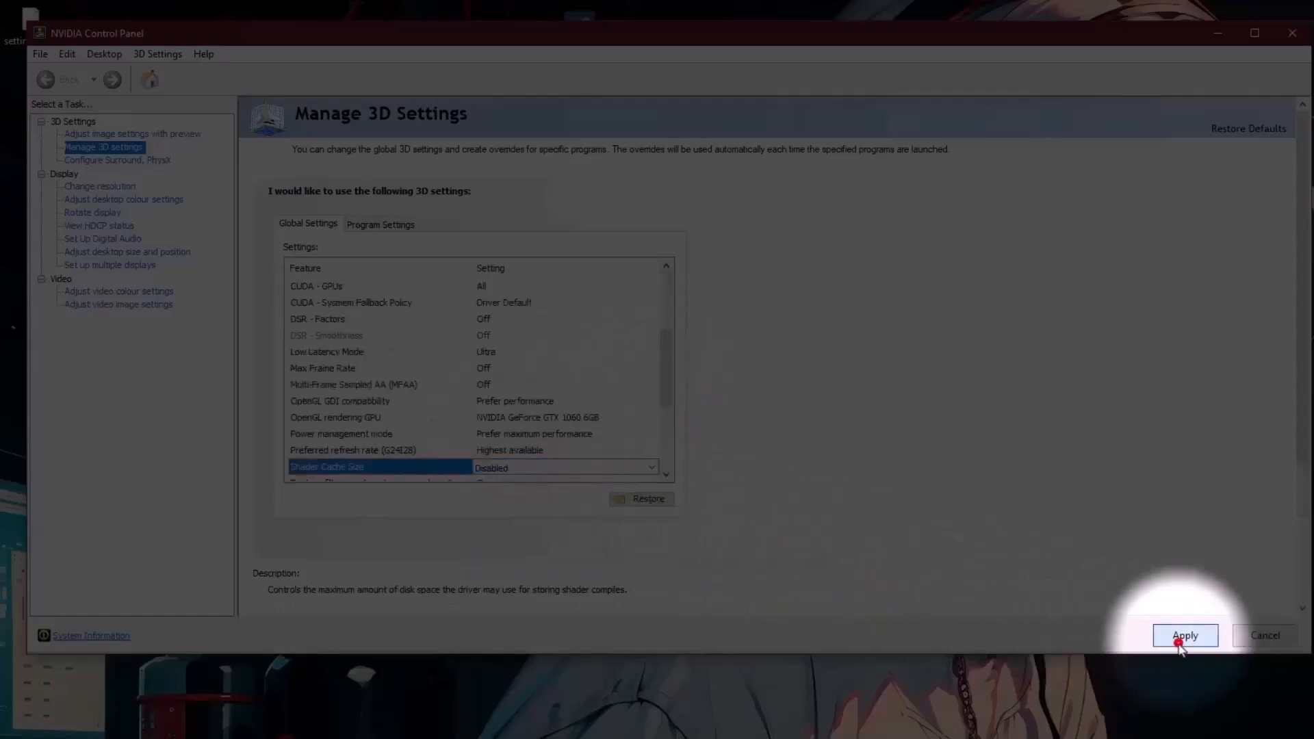
left_click(1184, 634)
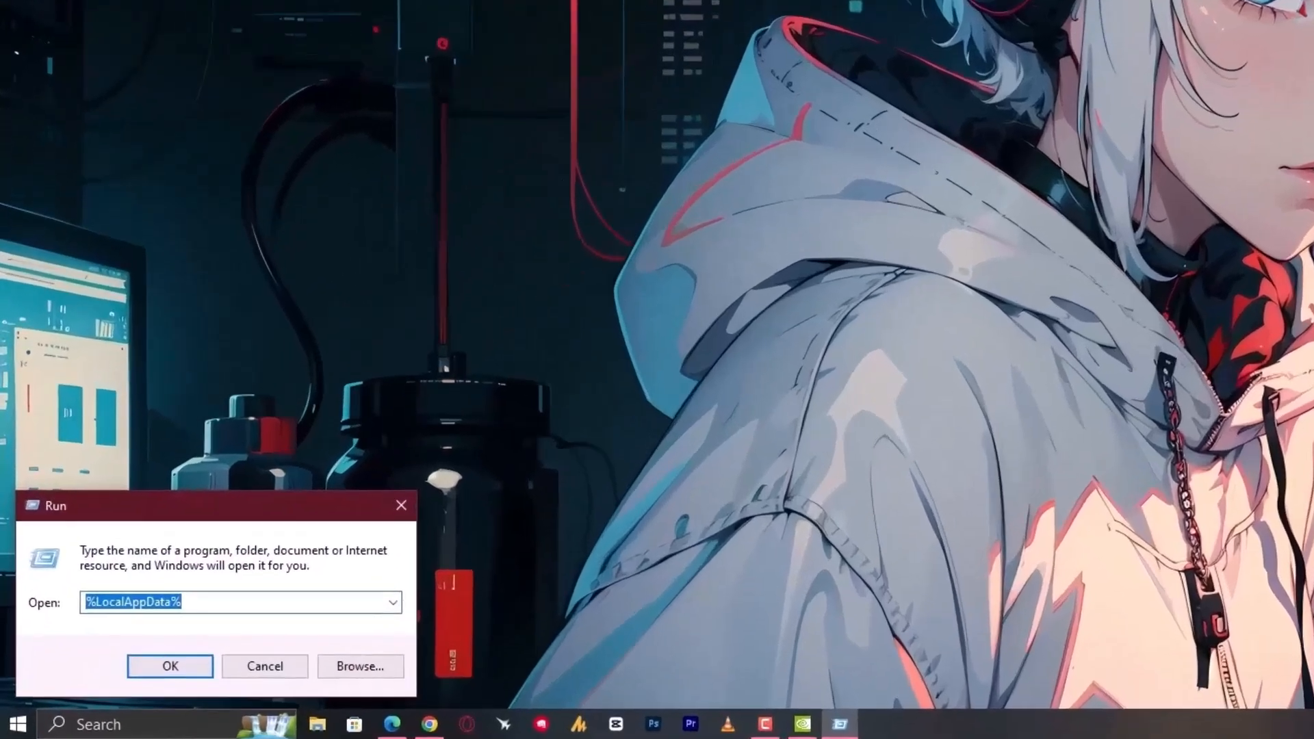
Run %LocalAppData% to reach the Local AppData folder in File Explorer
type("%l")
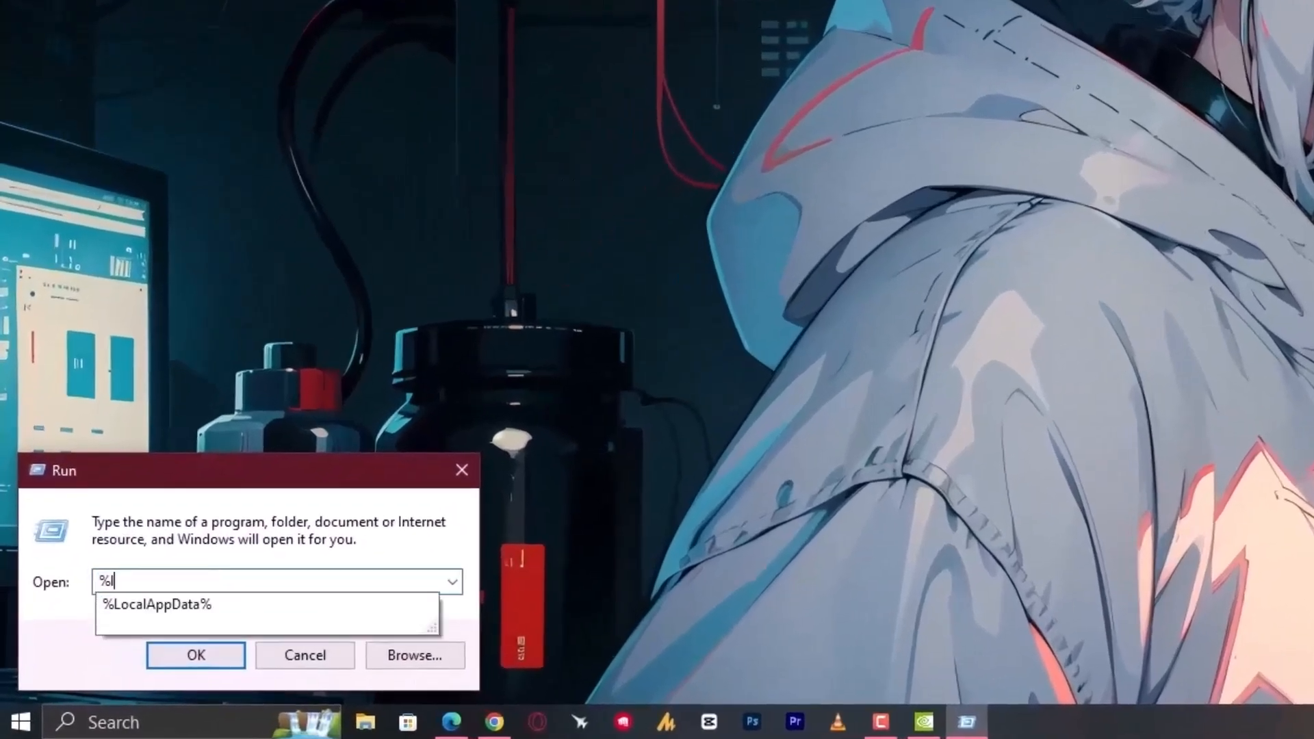
type("localAppData")
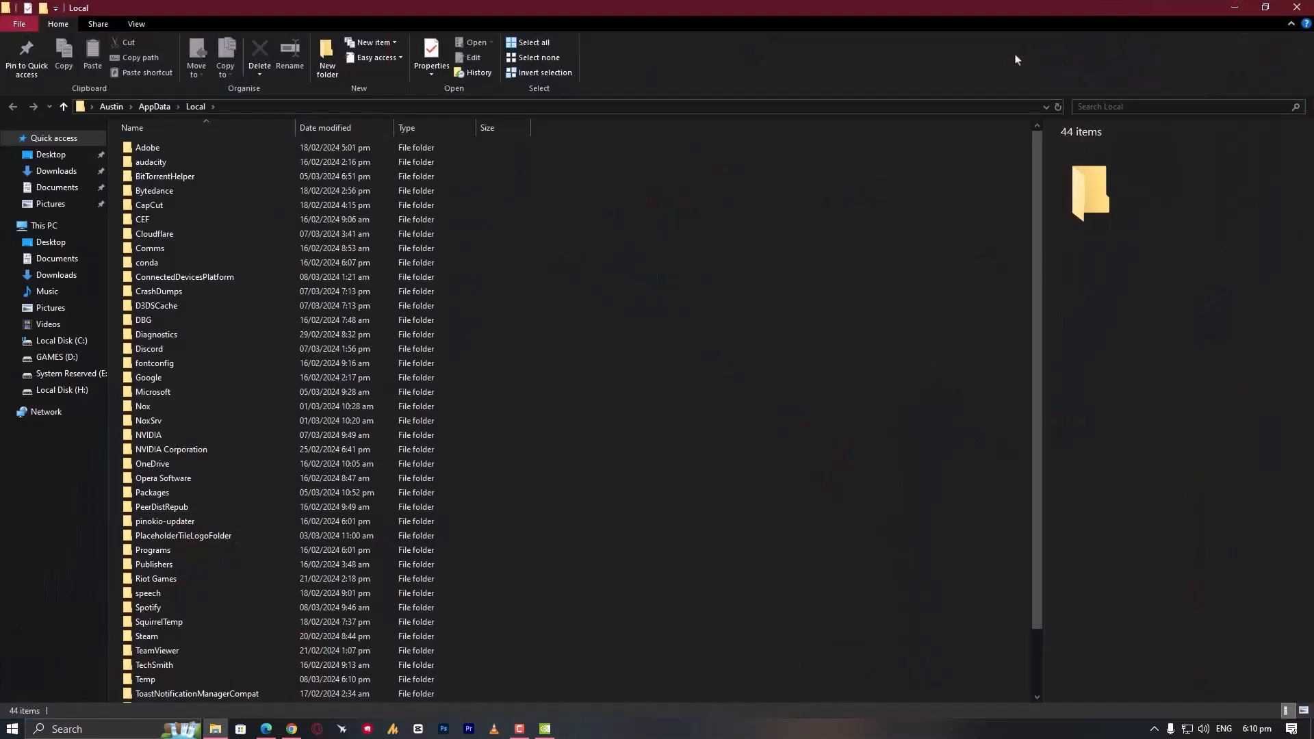
Navigate into Local\NVIDIA\GLCache, which shows as empty
left_click(151, 325)
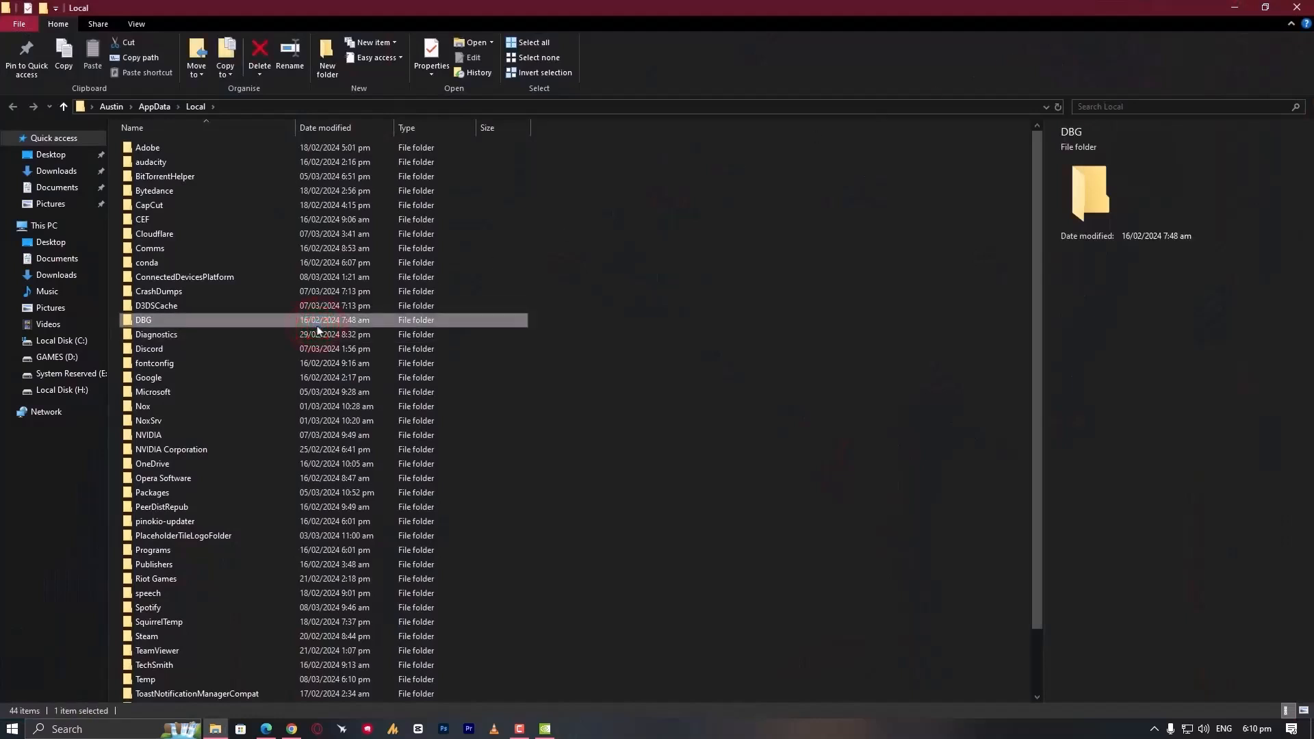
left_click(143, 405)
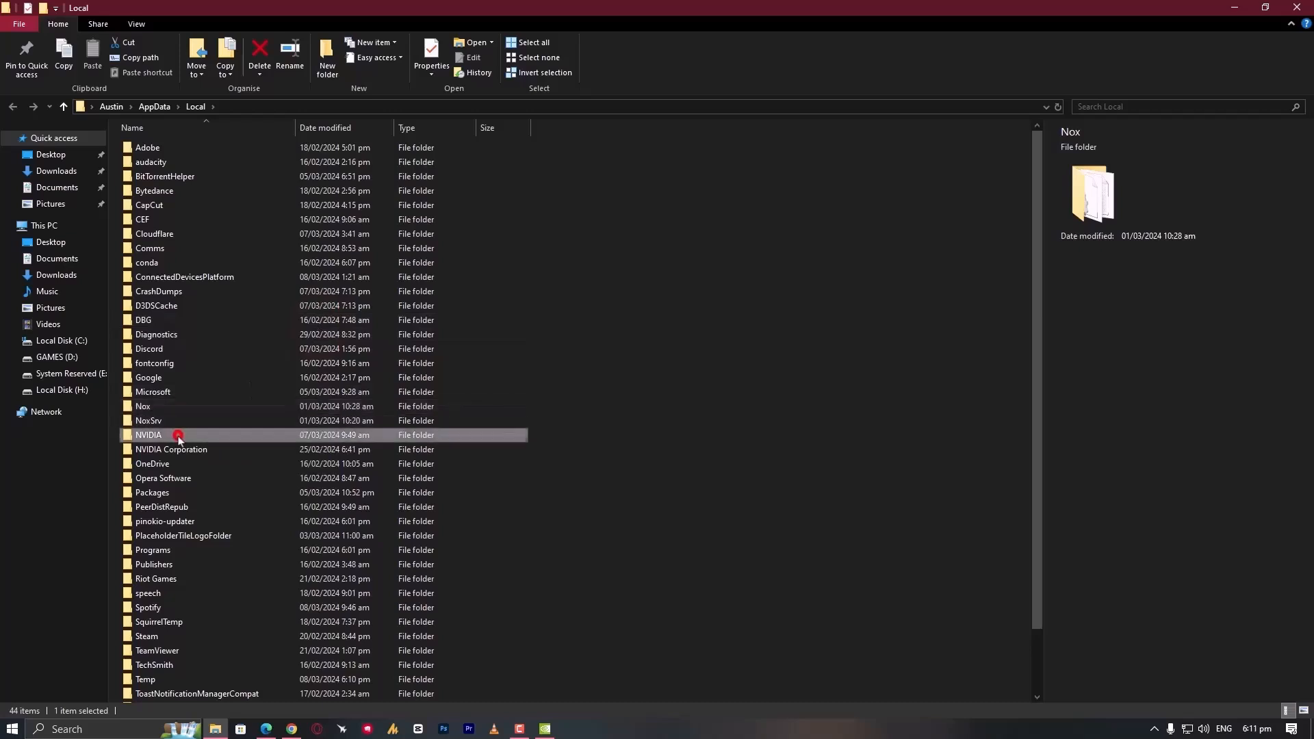
double_click(147, 436)
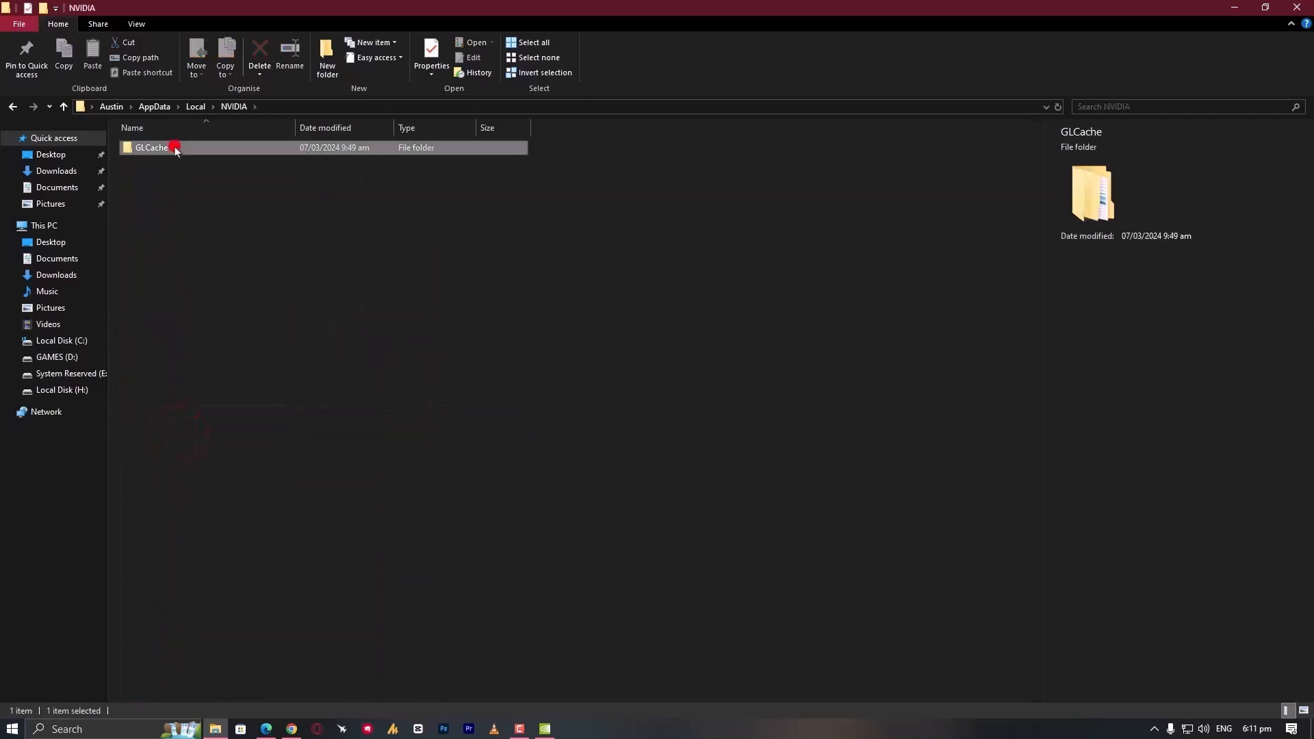
double_click(151, 148)
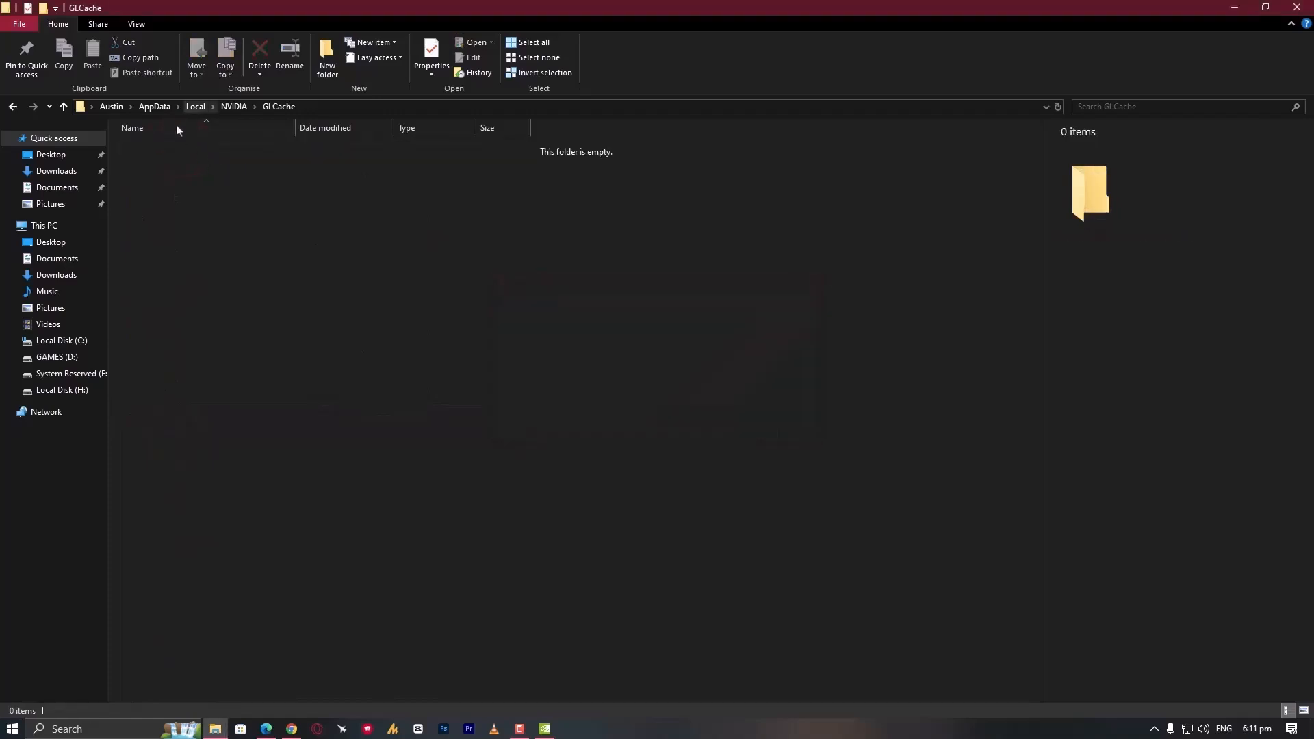
Navigate to LocalLow\NVIDIA\PerDriverVersion\DXCache
left_click(155, 107)
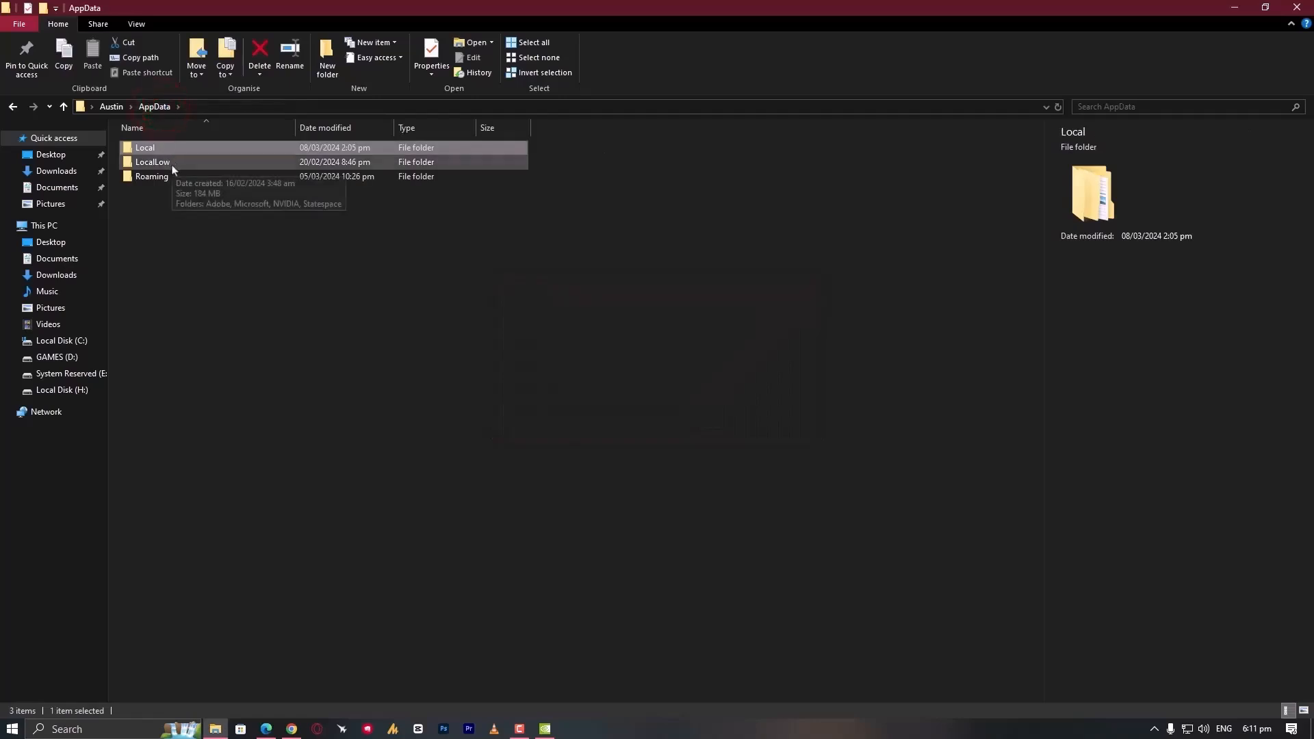
double_click(151, 161)
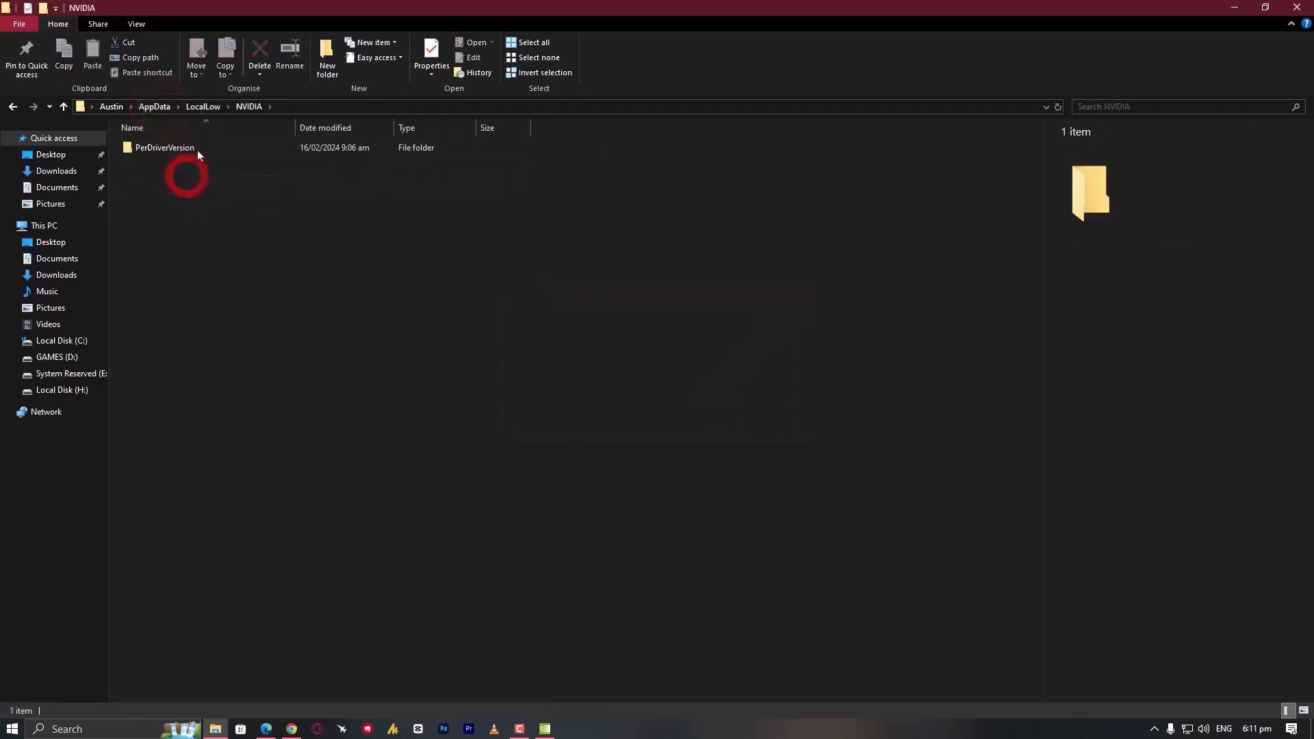
double_click(164, 148)
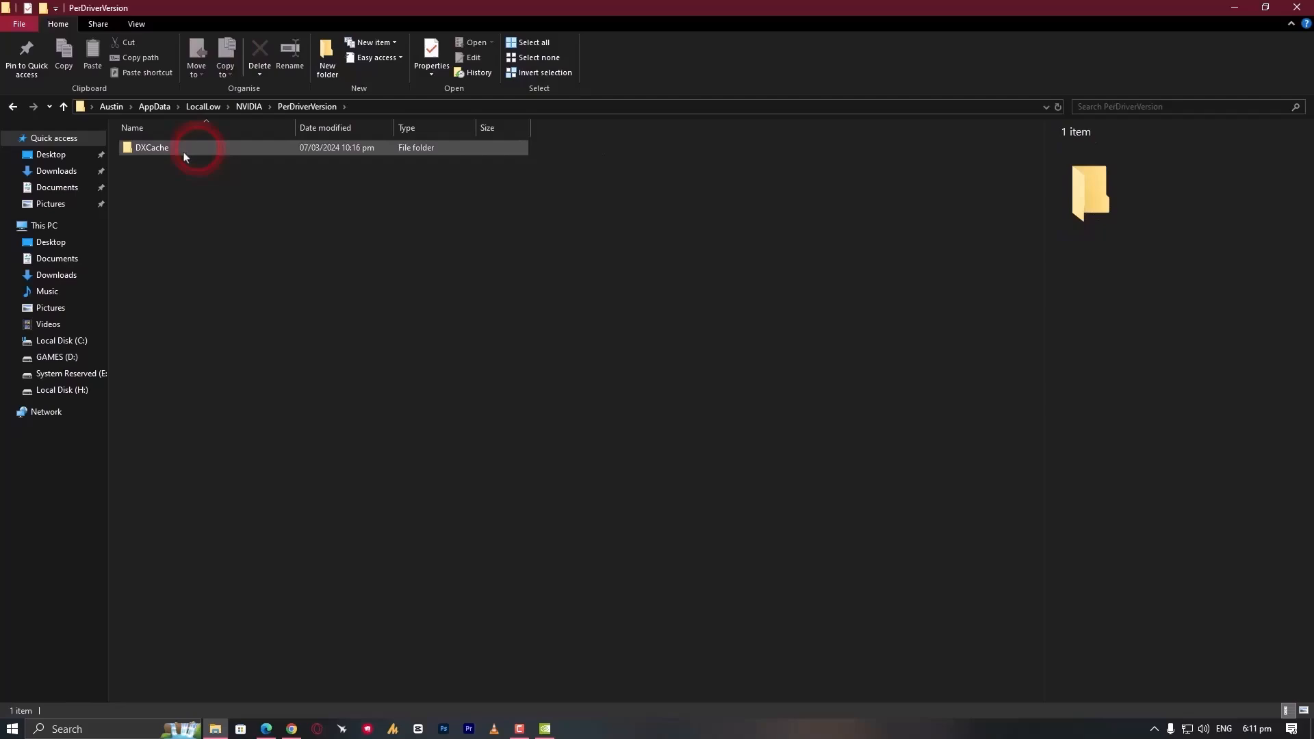
double_click(151, 148)
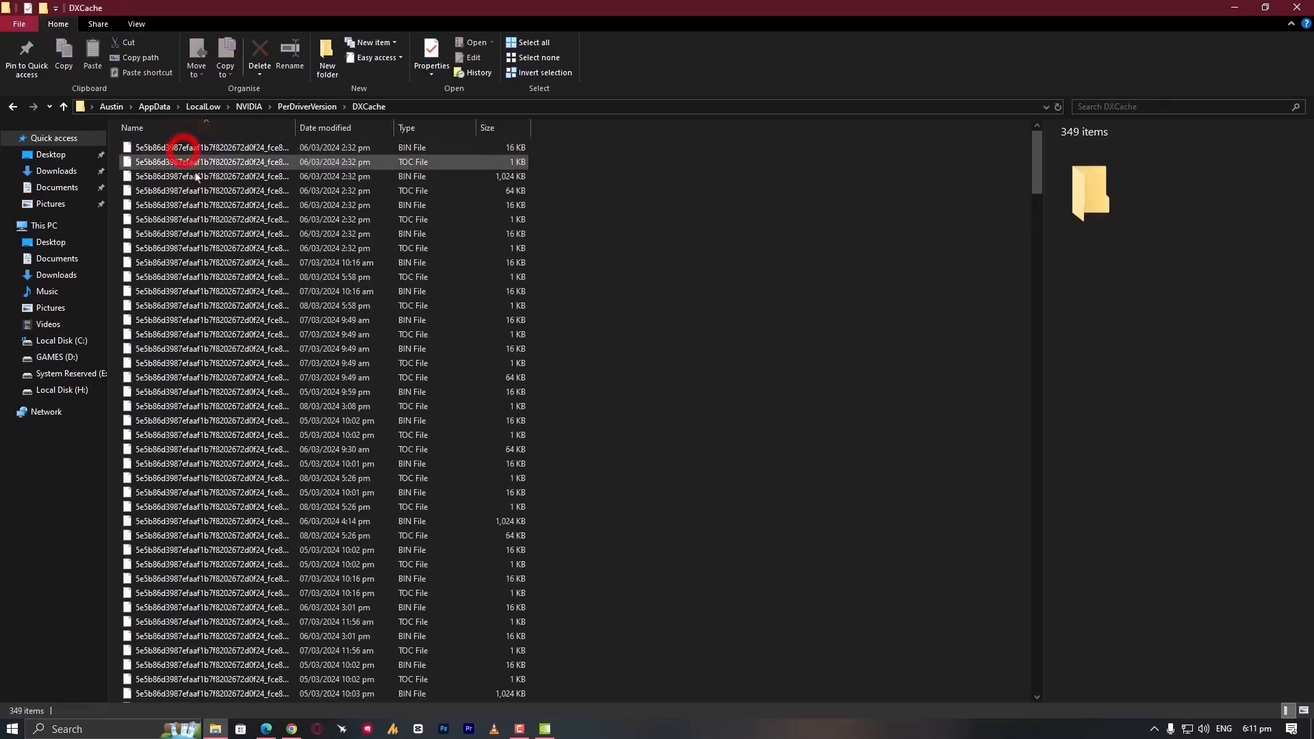
Permanently delete all 349 DXCache files, skipping the ones in use
left_click(531, 43)
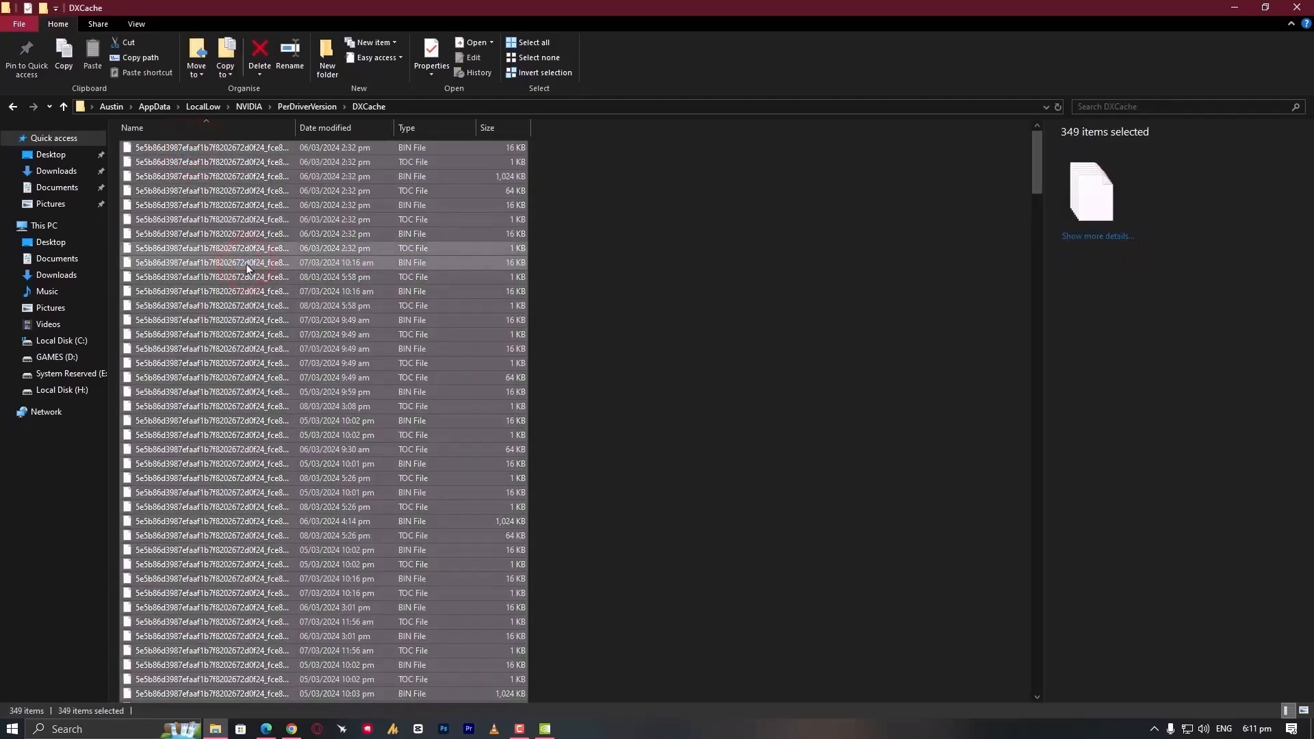
left_click(259, 54)
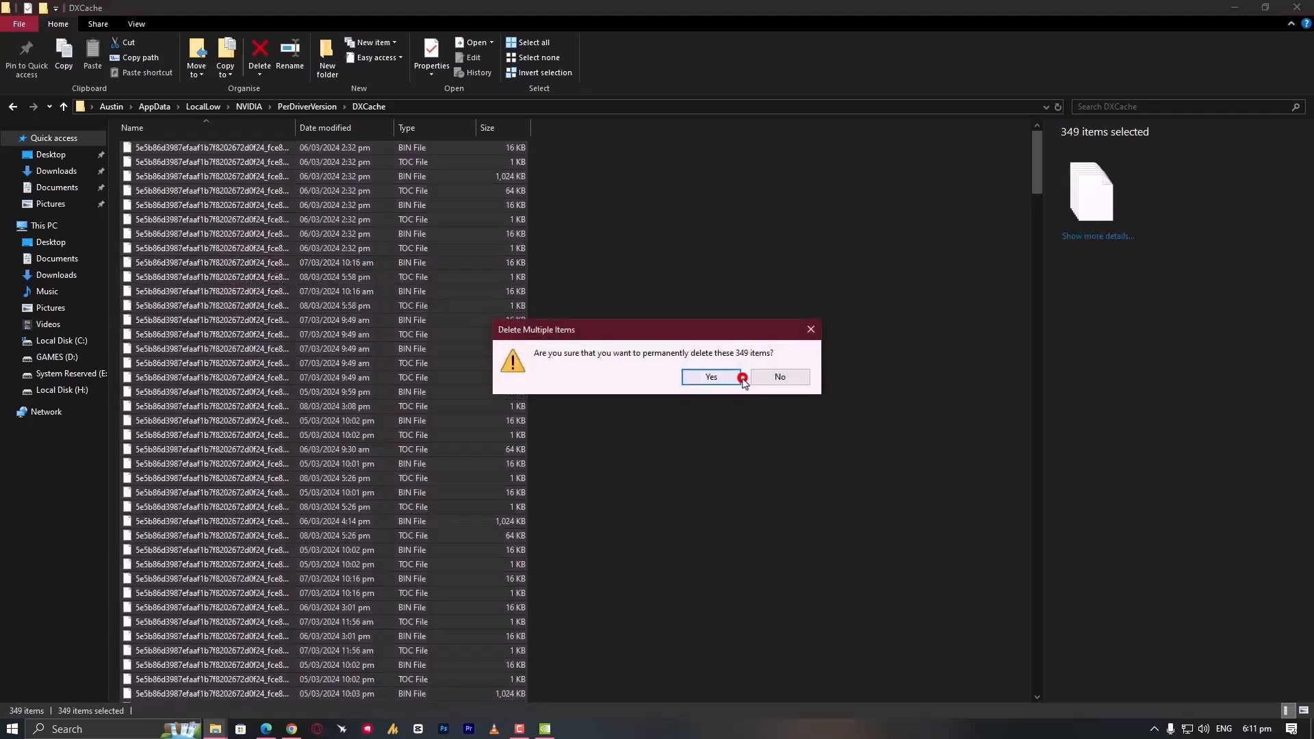
left_click(710, 377)
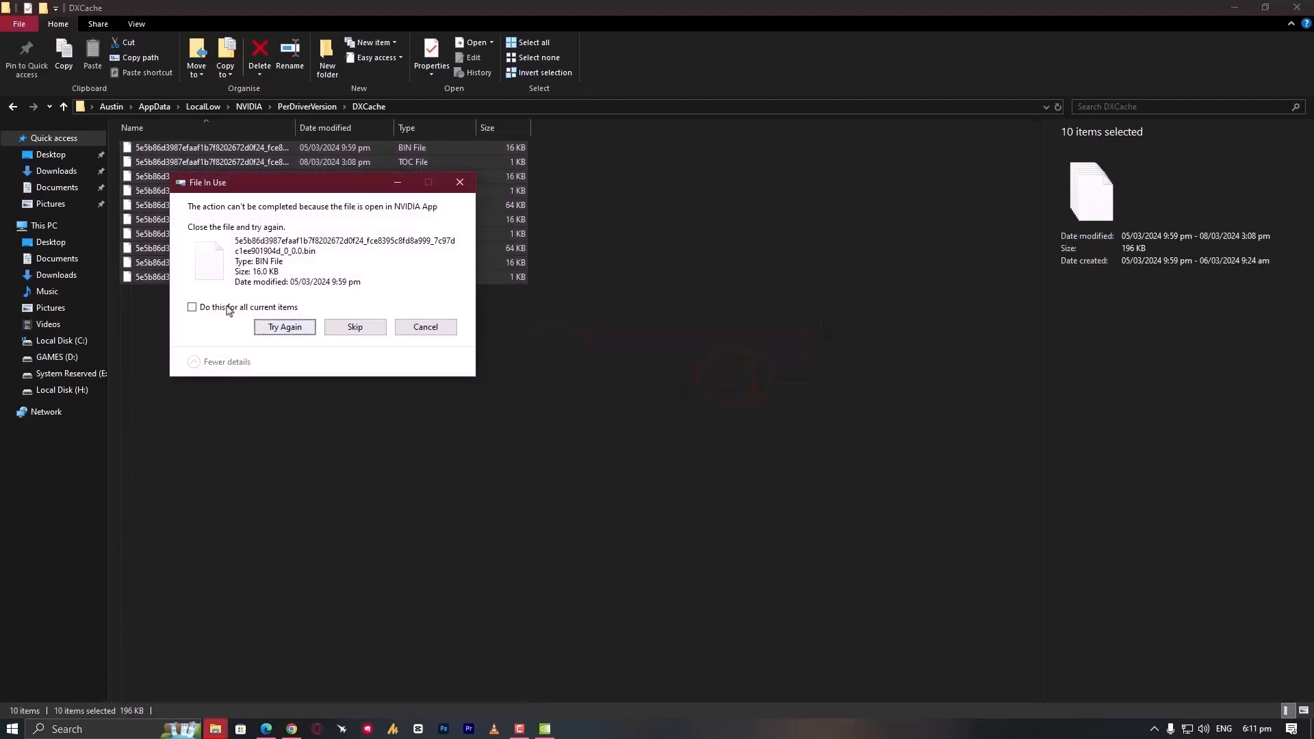
left_click(191, 306)
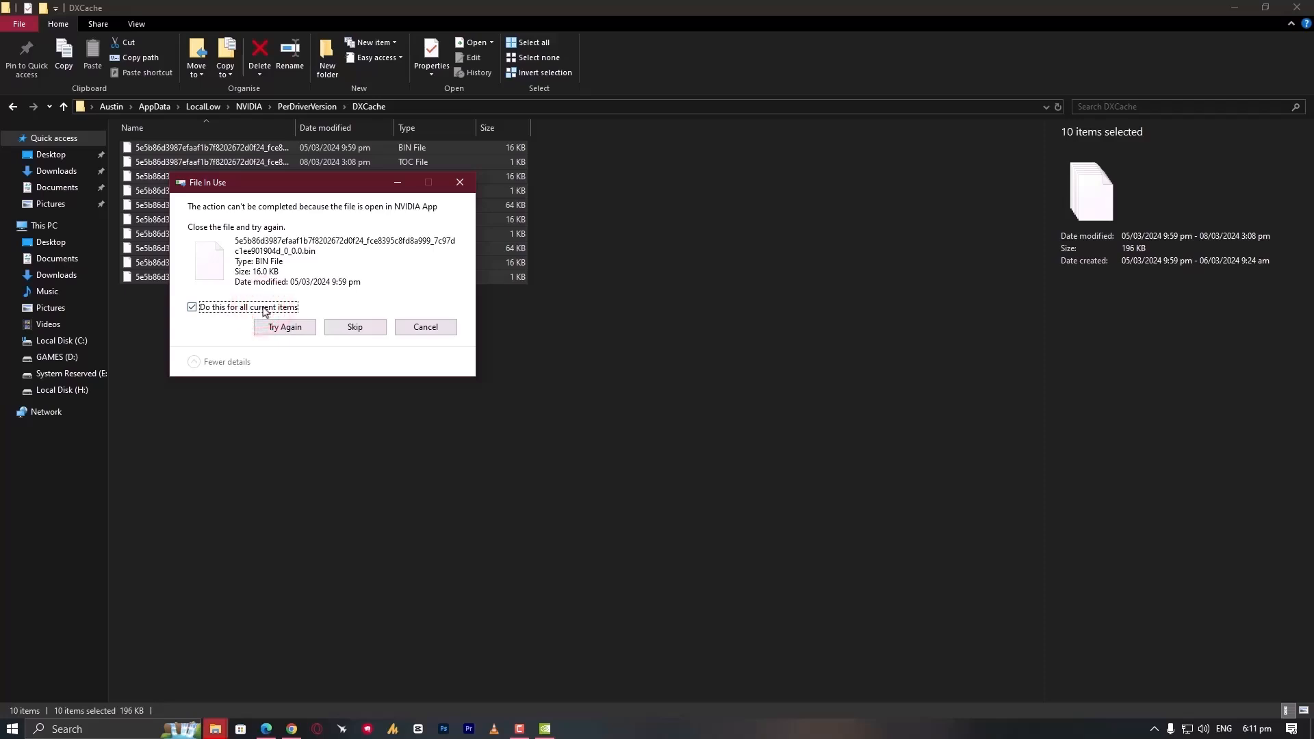
left_click(354, 327)
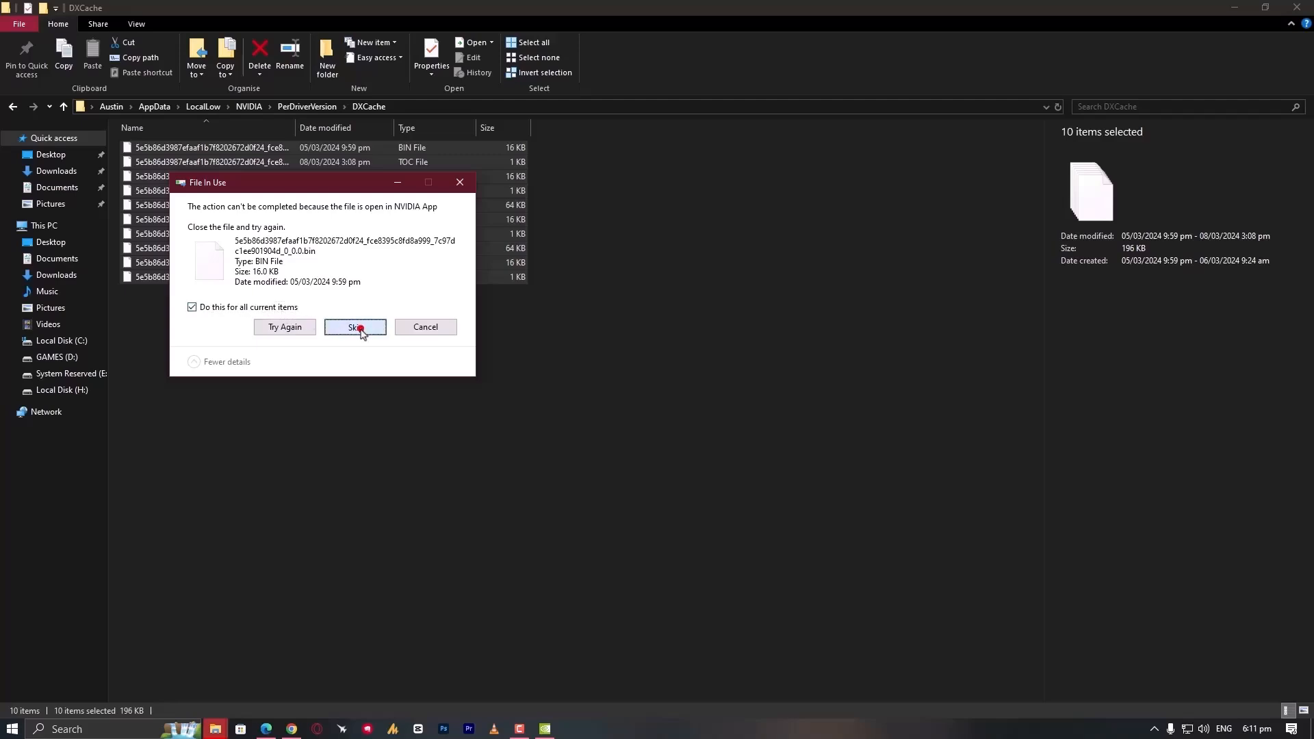
left_click(355, 327)
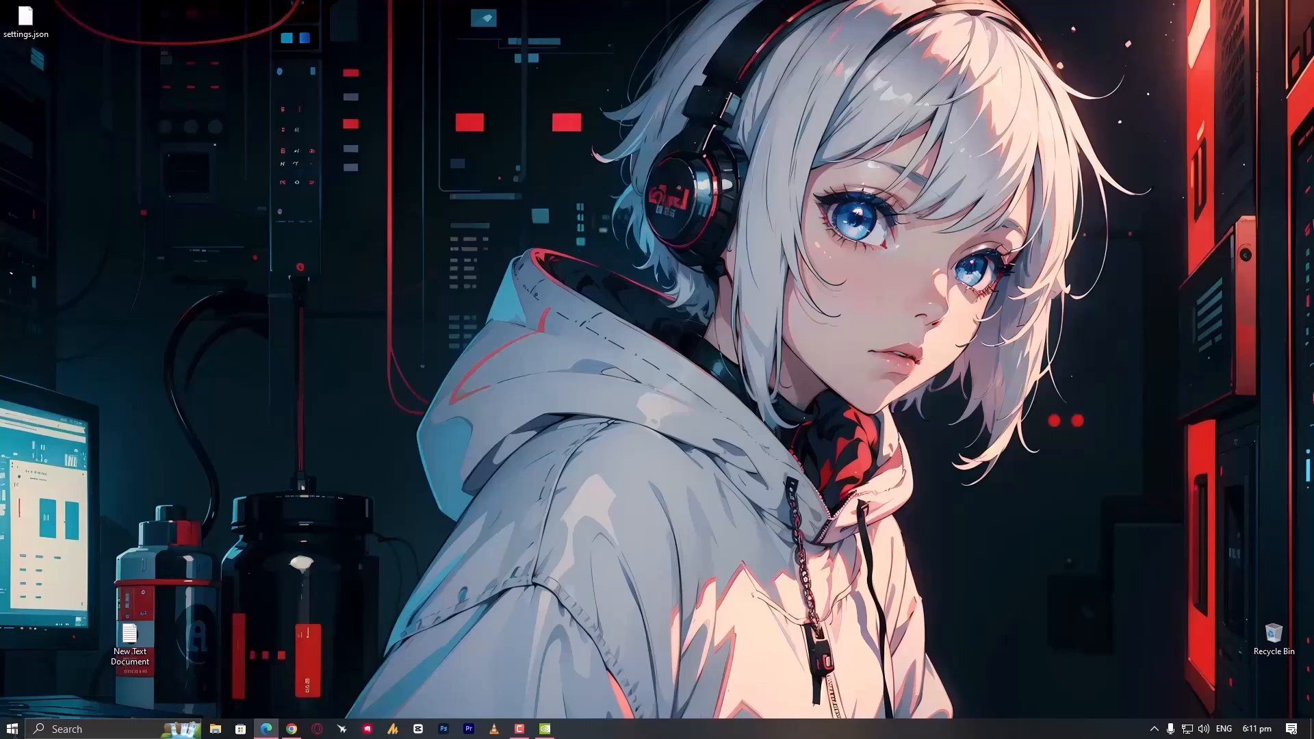
Search 'clean' from Start and launch Disk Clean-up
left_click(11, 727)
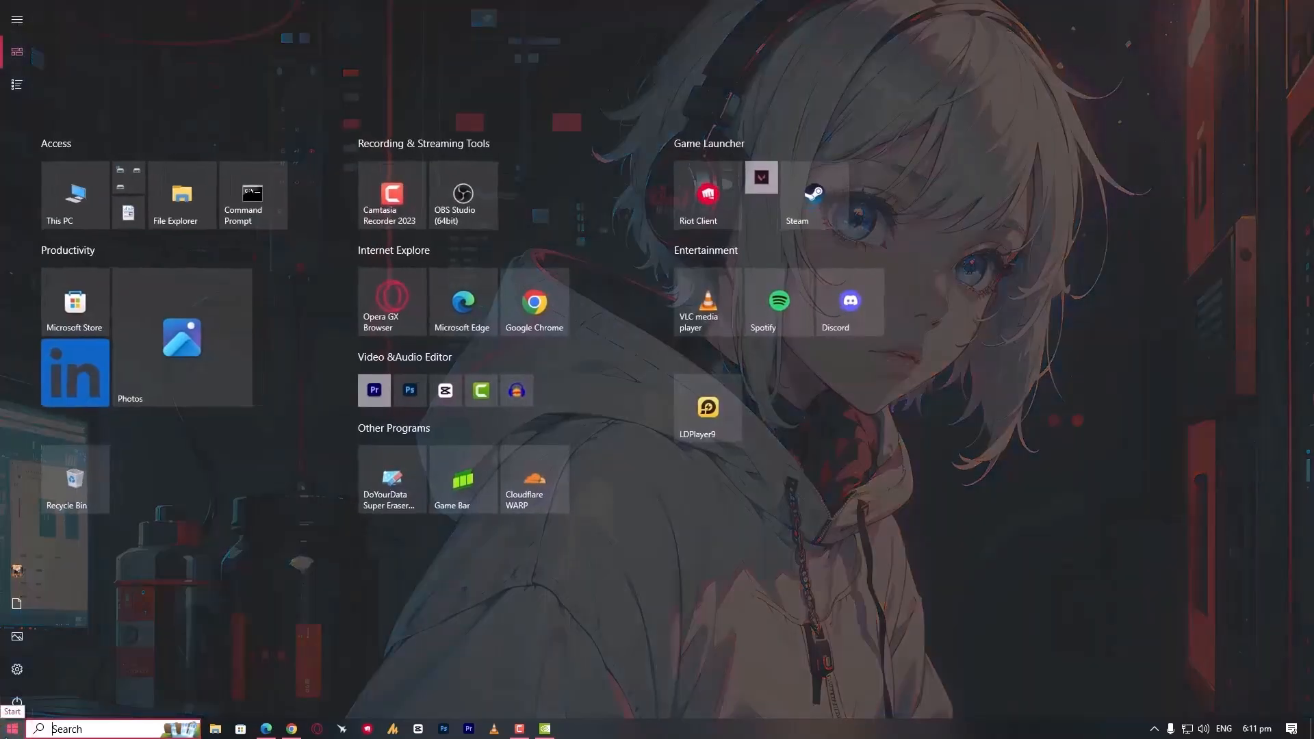
type("clean")
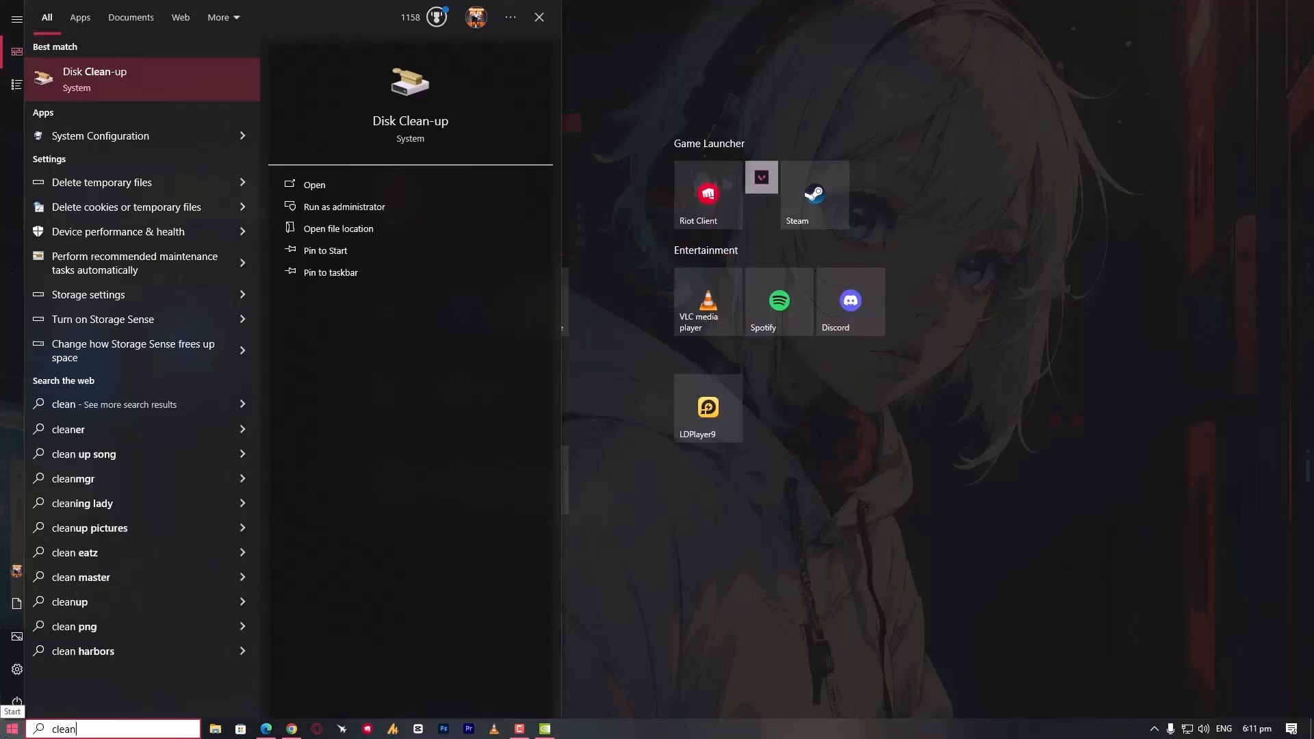
left_click(315, 185)
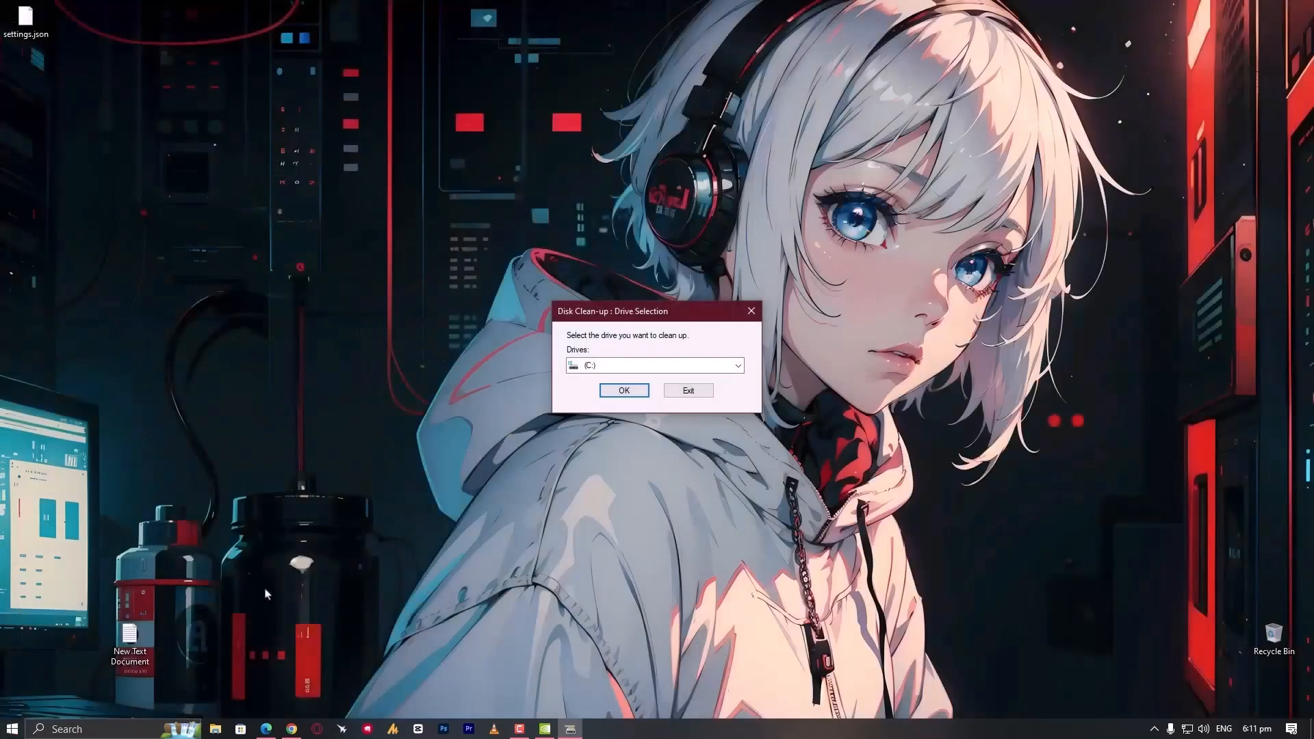
Clean up drive C:, confirming permanent deletion of the checked files including DirectX Shader Cache
left_click(735, 364)
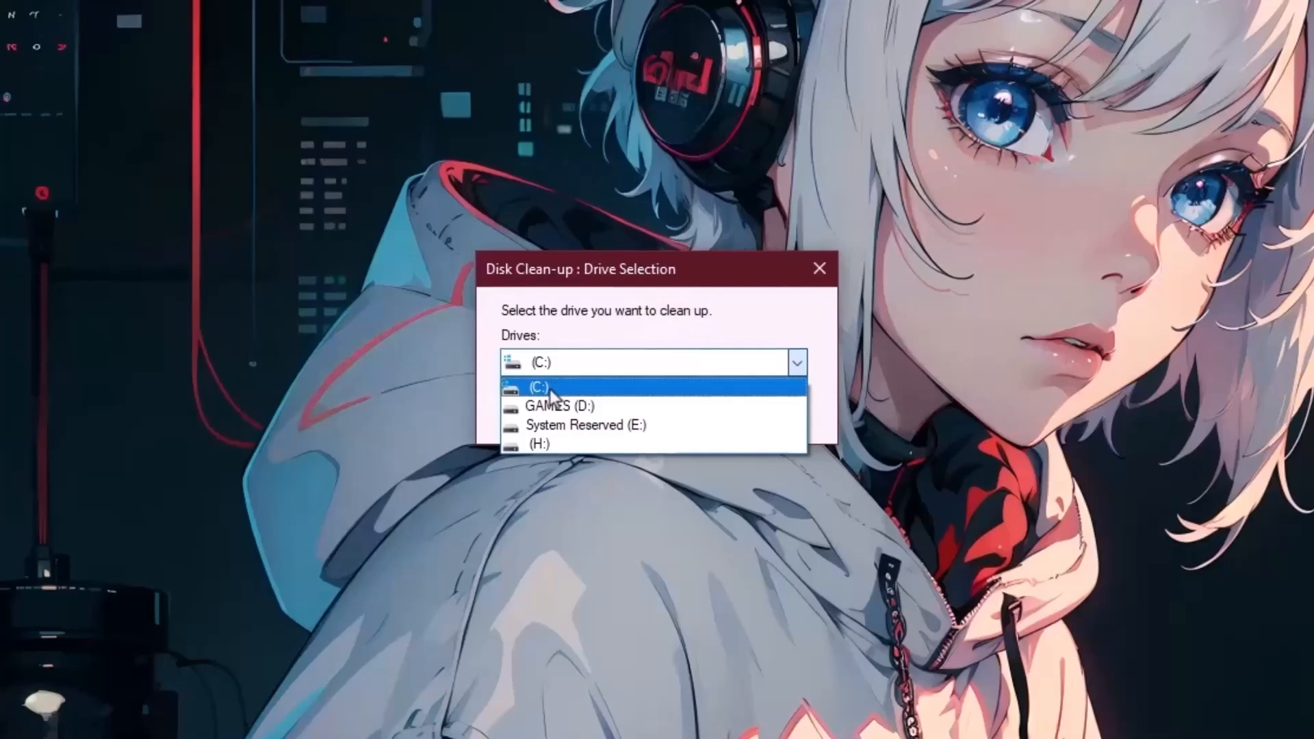
left_click(540, 386)
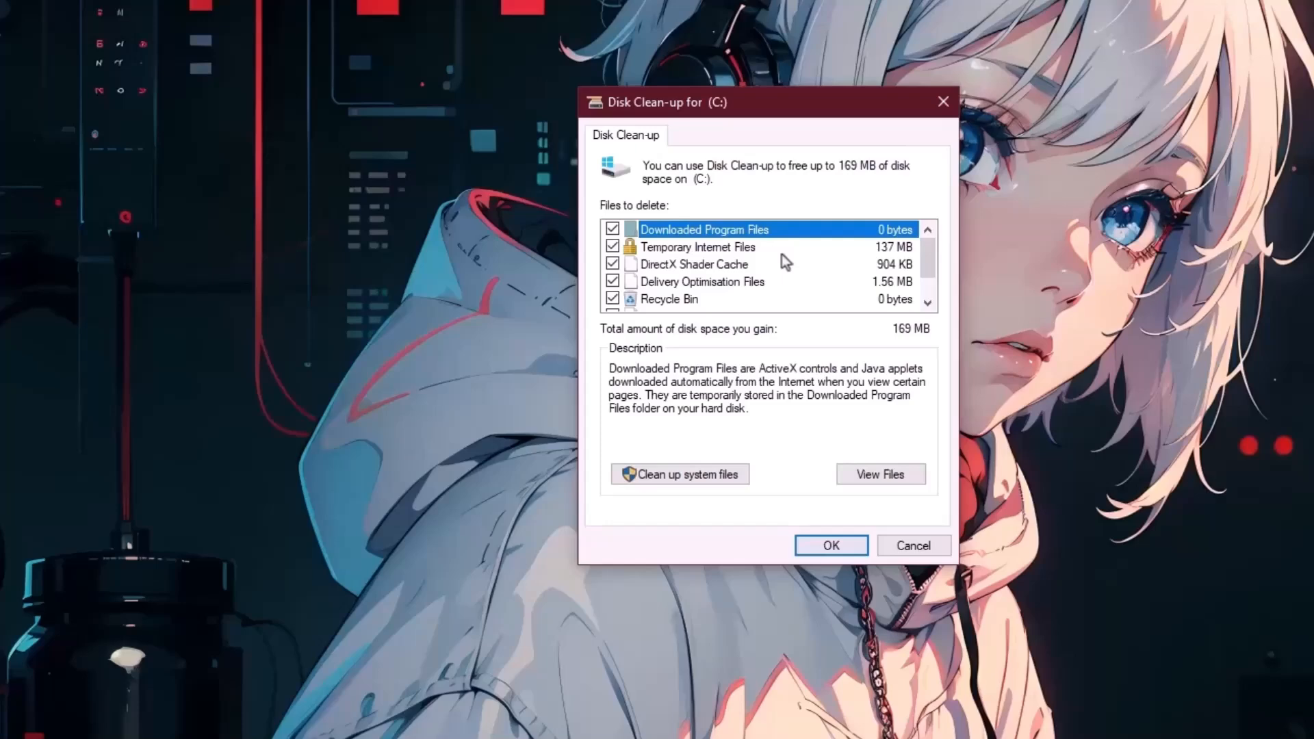
mouse_move(719, 279)
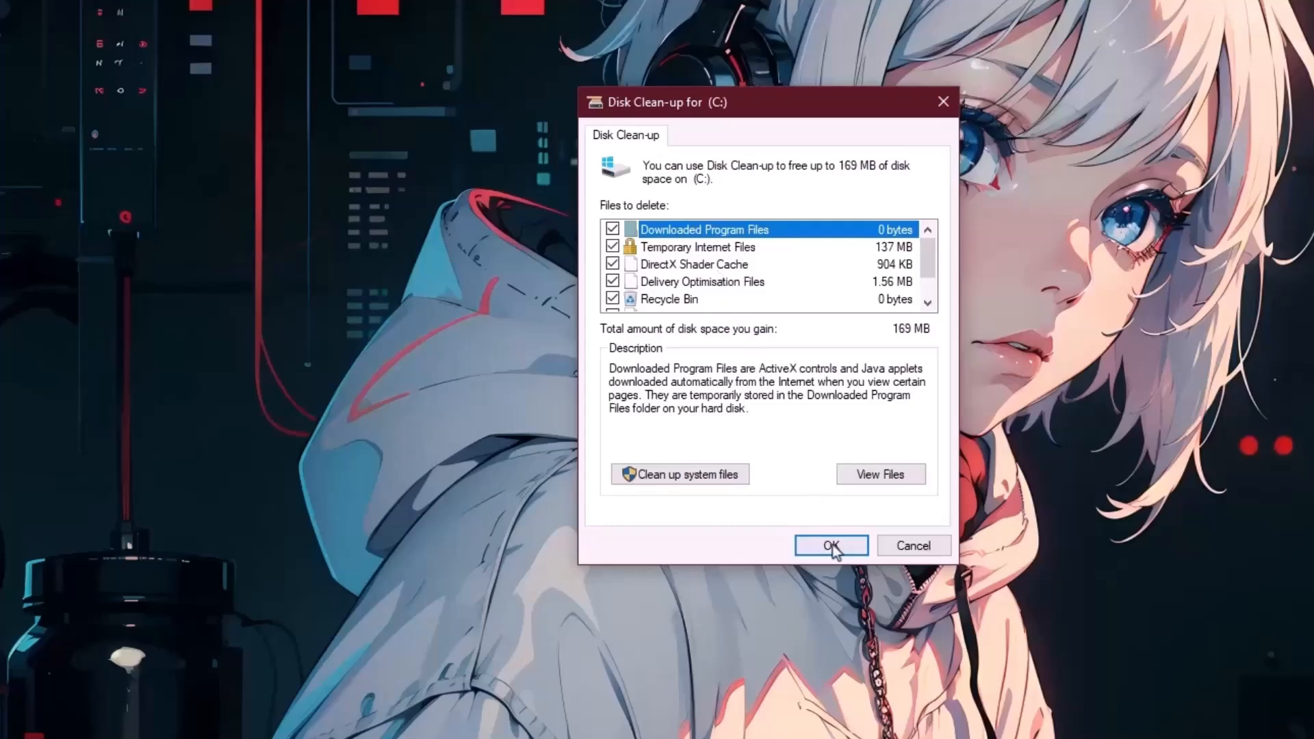
left_click(829, 546)
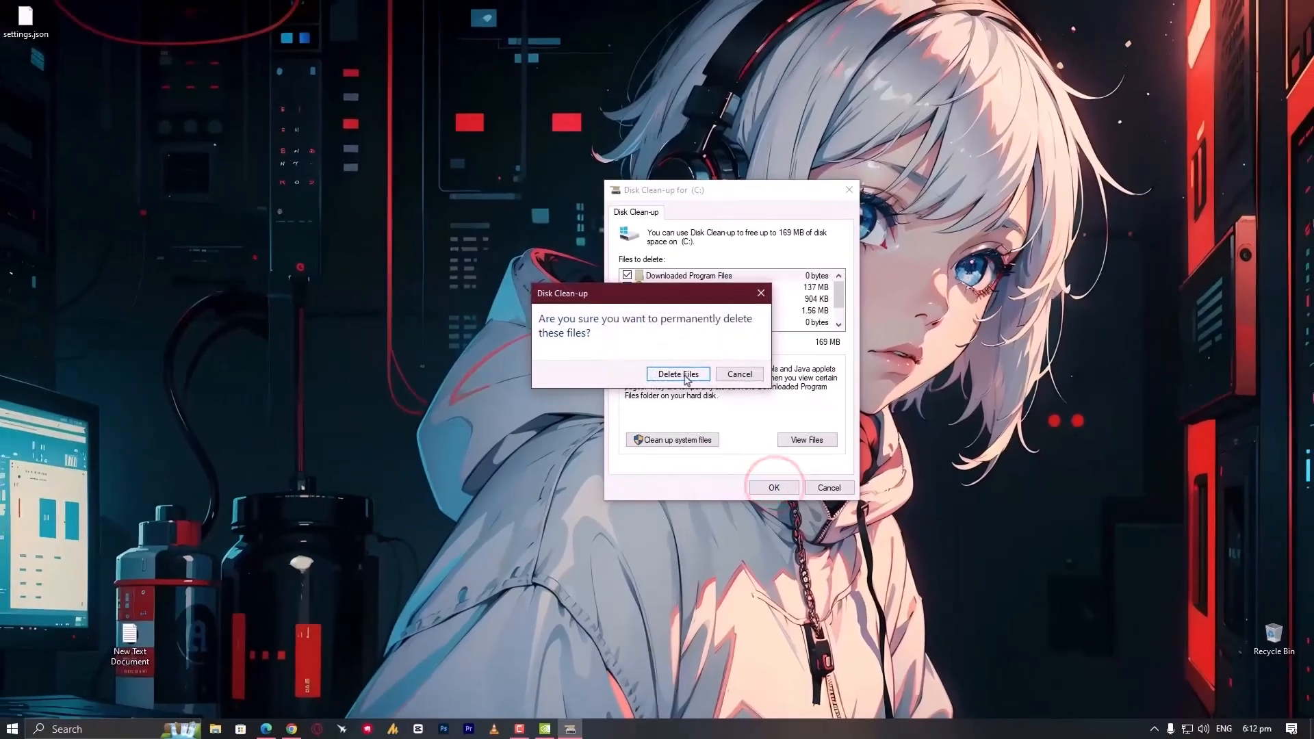
left_click(678, 374)
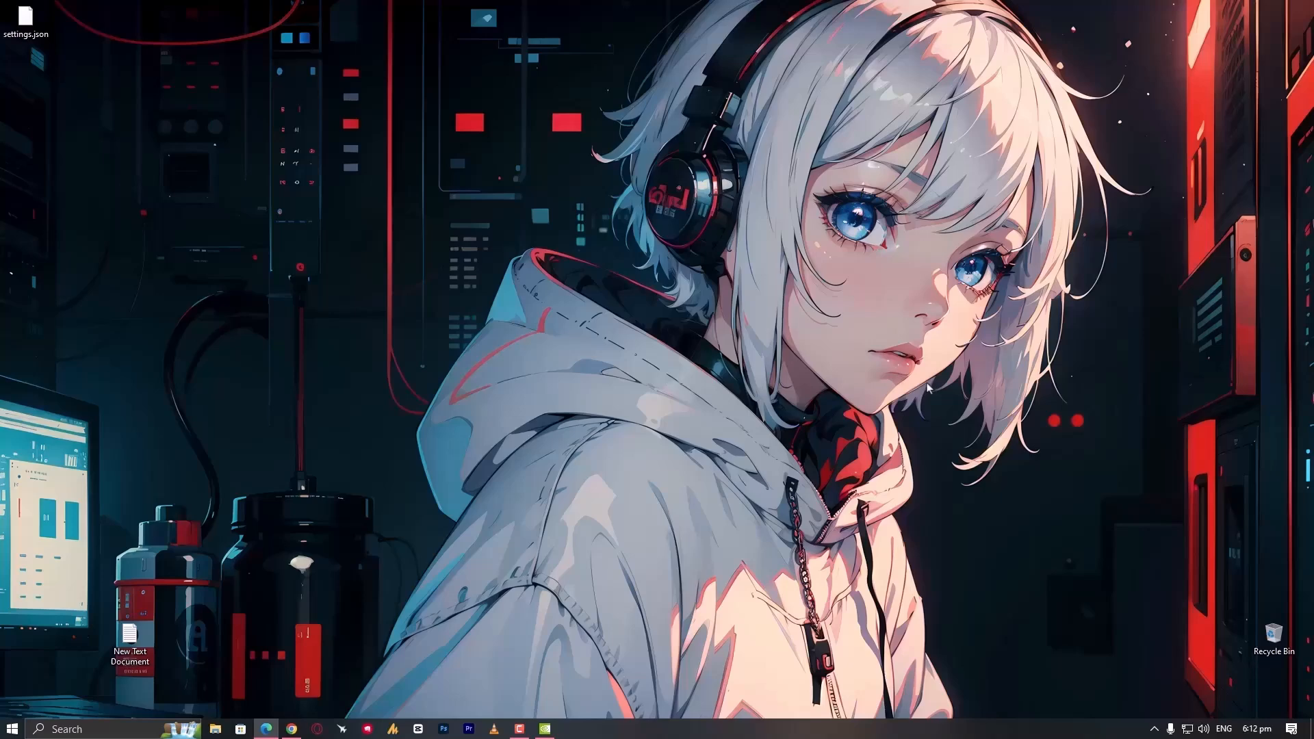
mouse_move(898, 415)
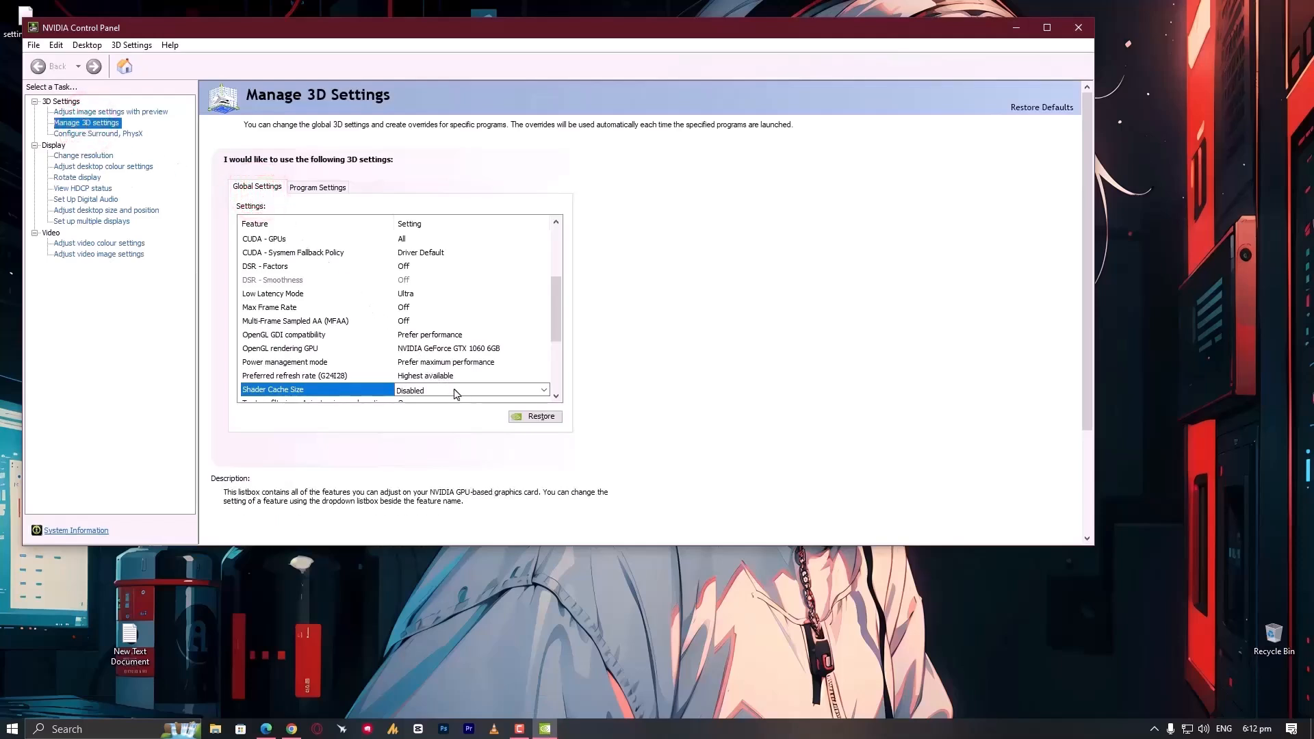
Set Shader Cache Size back to Unlimited, apply it, and close NVIDIA Control Panel
left_click(544, 390)
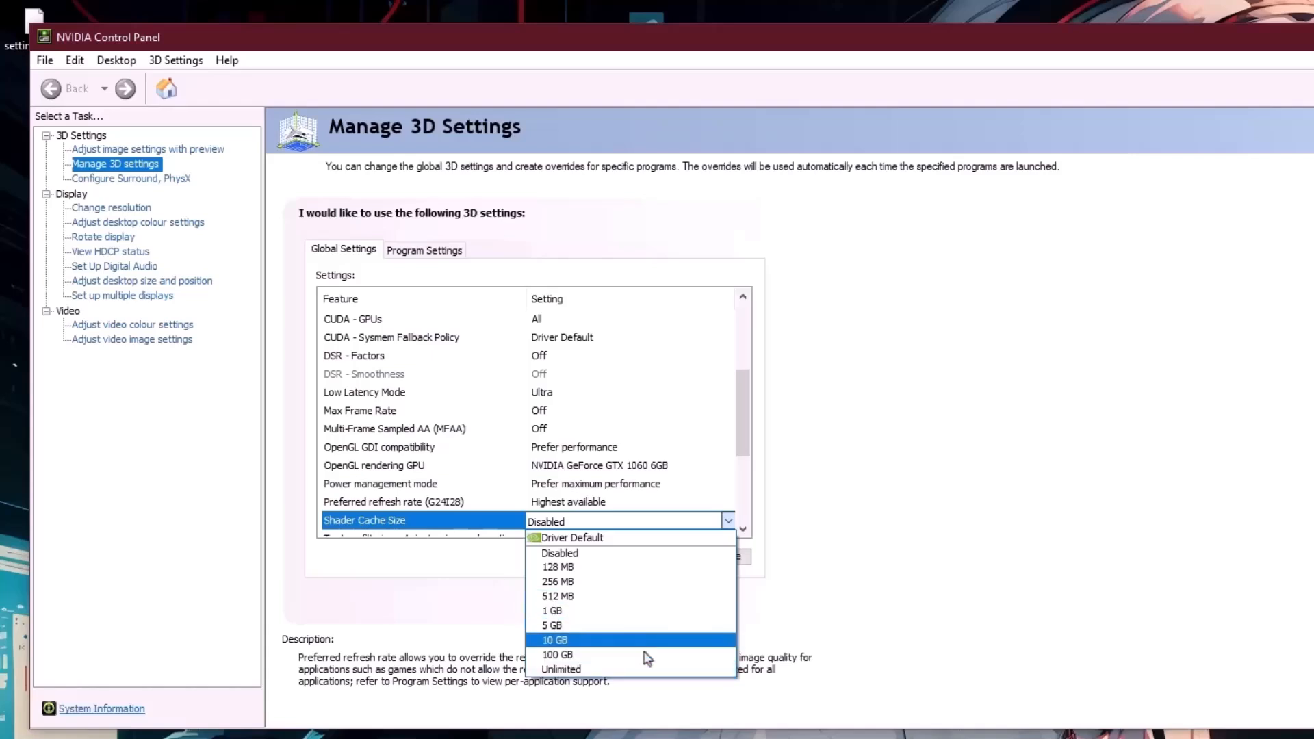
left_click(641, 628)
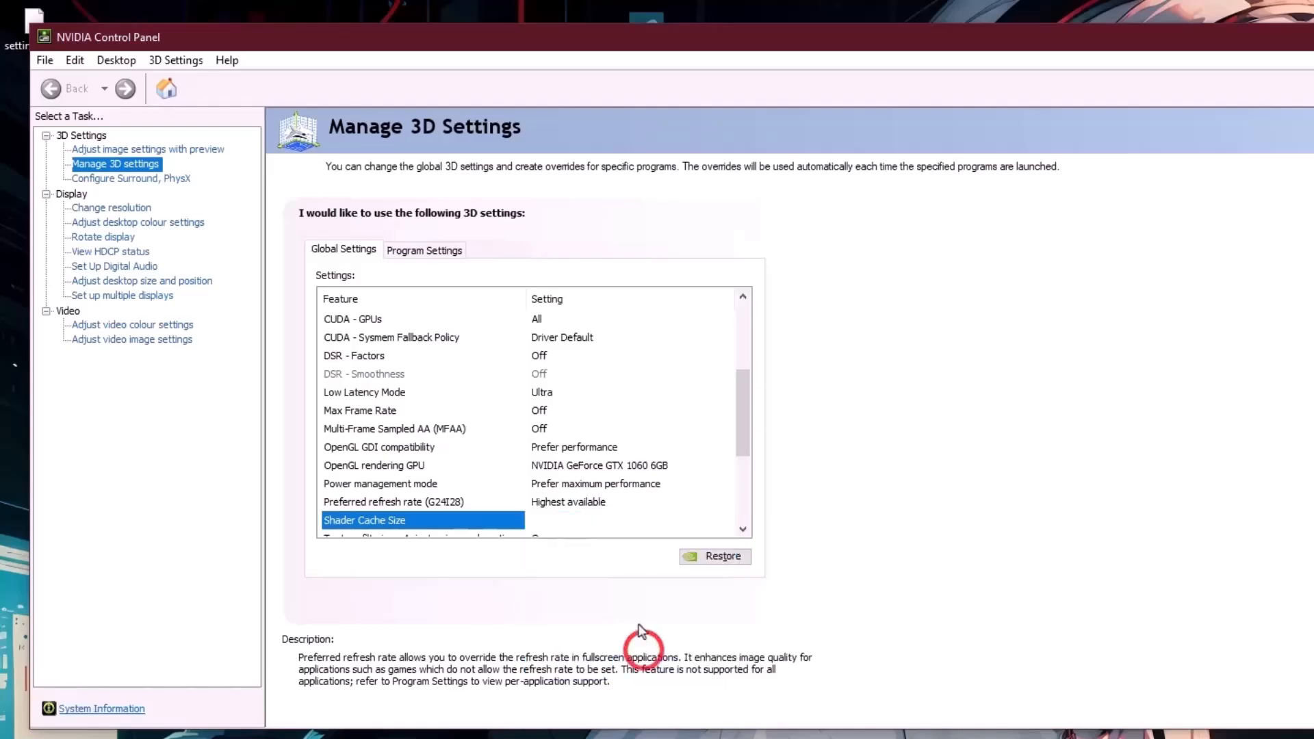
left_click(628, 520)
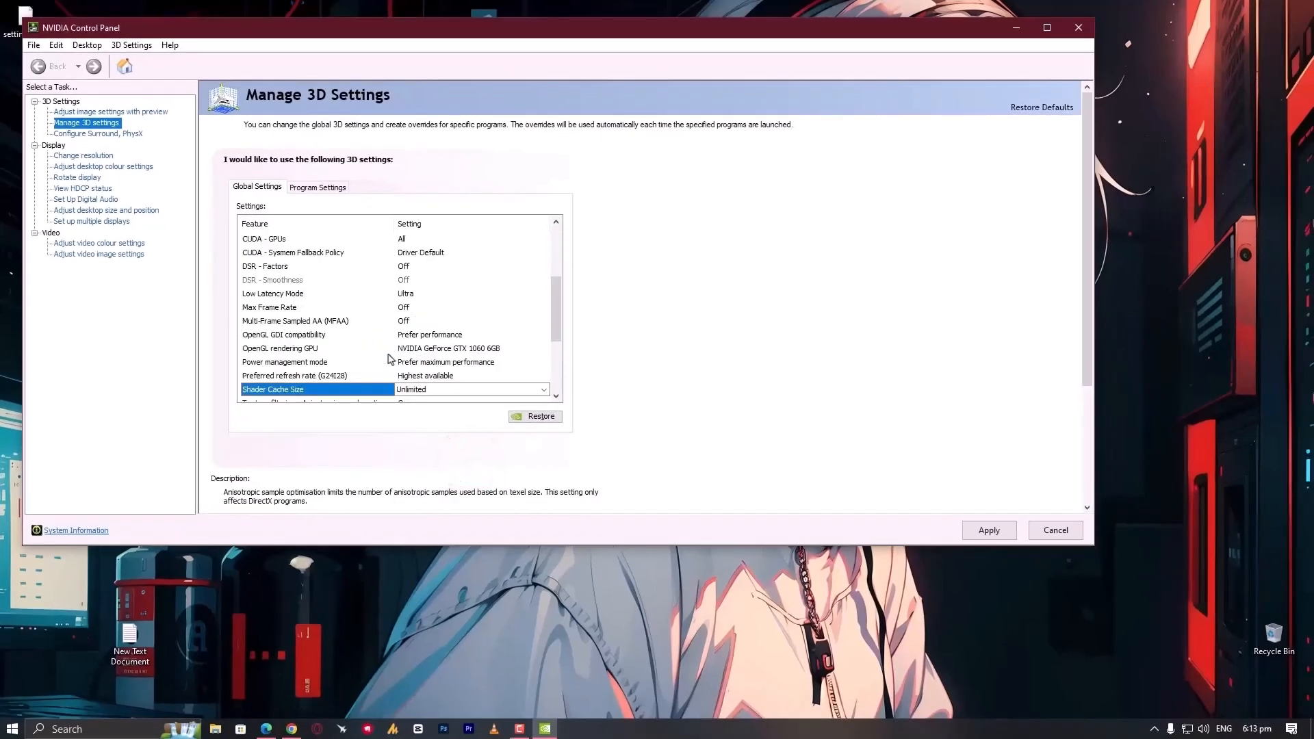
left_click(988, 530)
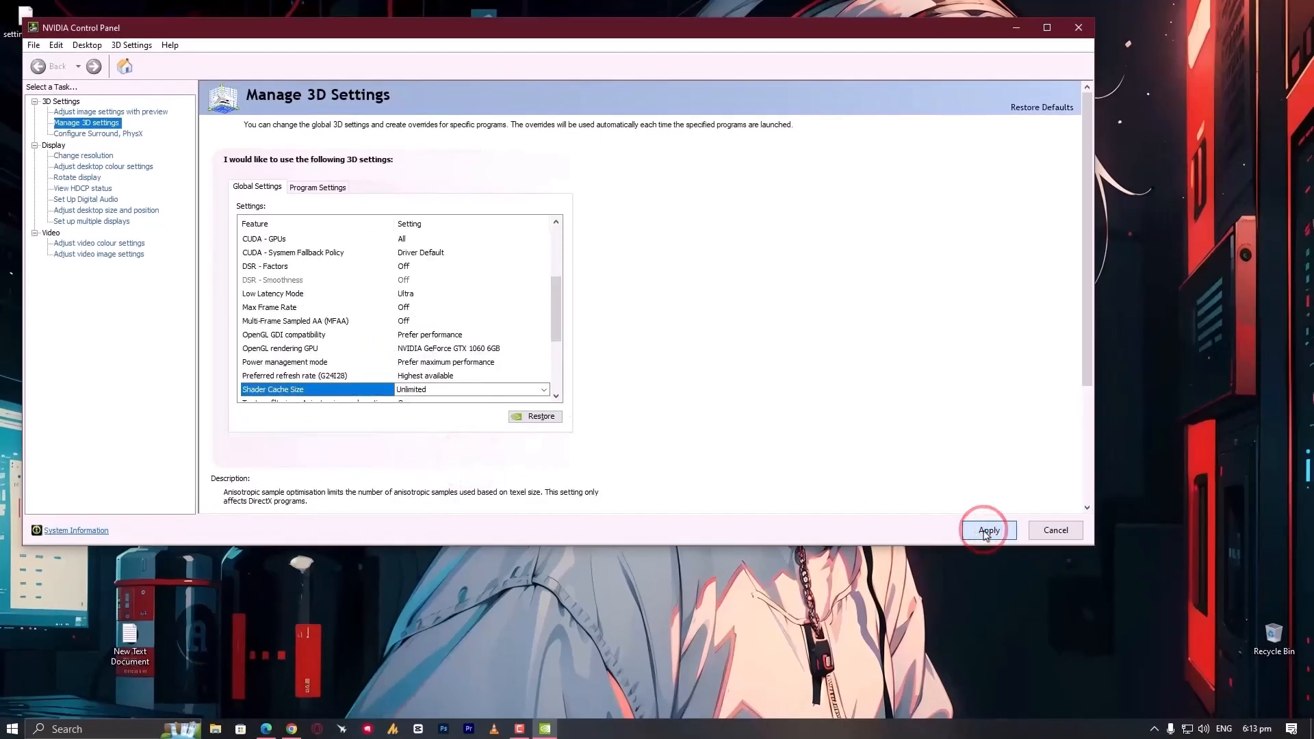
left_click(988, 530)
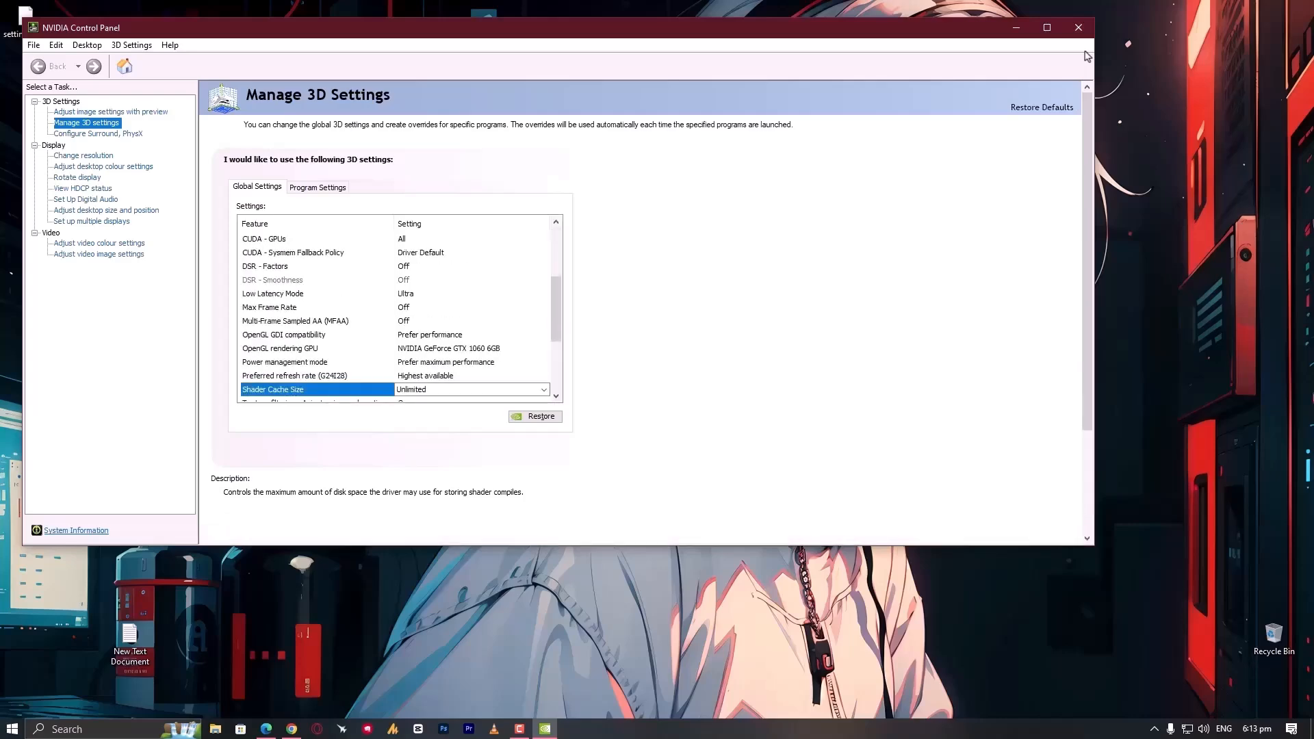
left_click(1077, 27)
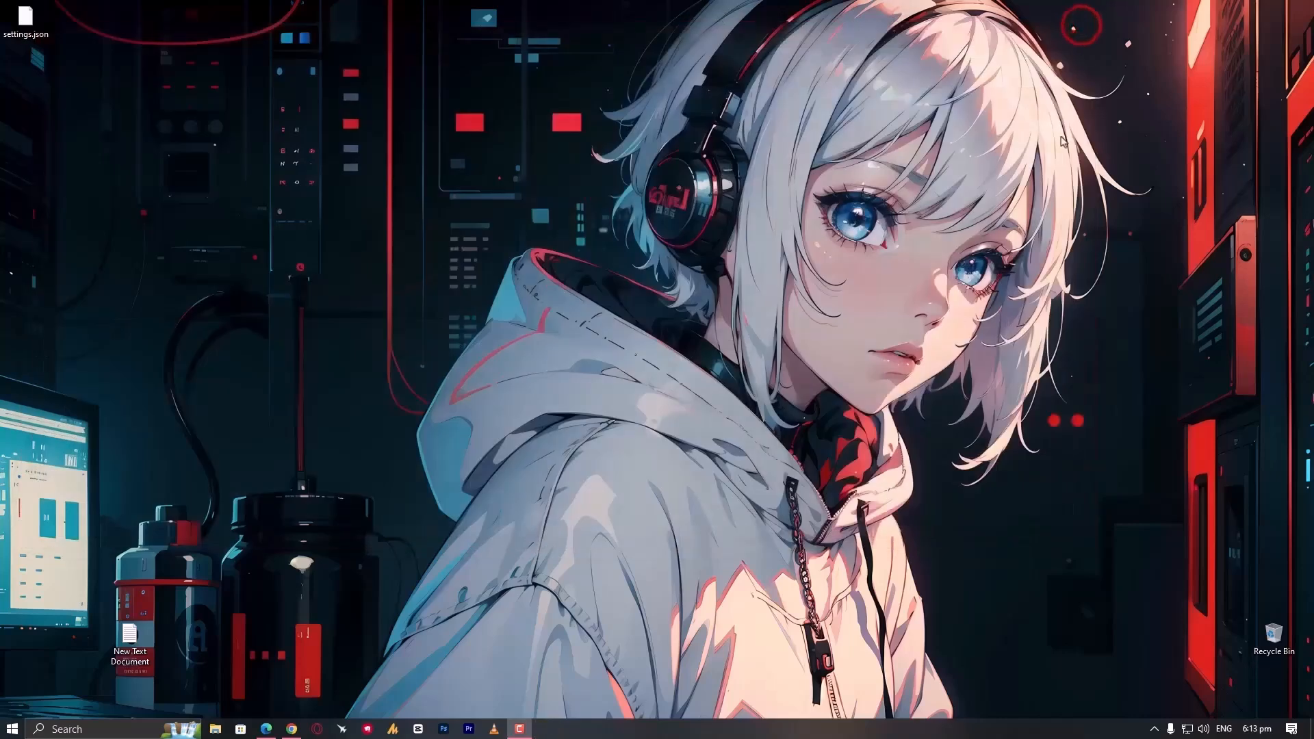